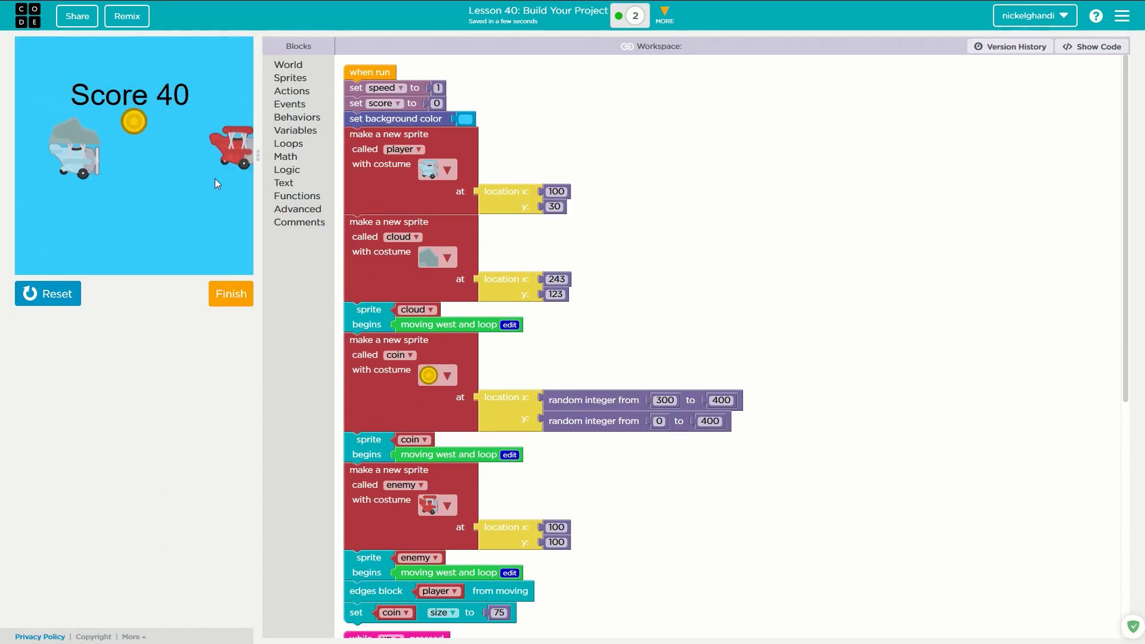
Step: Stop the plane game after it reaches a score of 40
{"action": "left_click", "coordinate": [48, 293]}
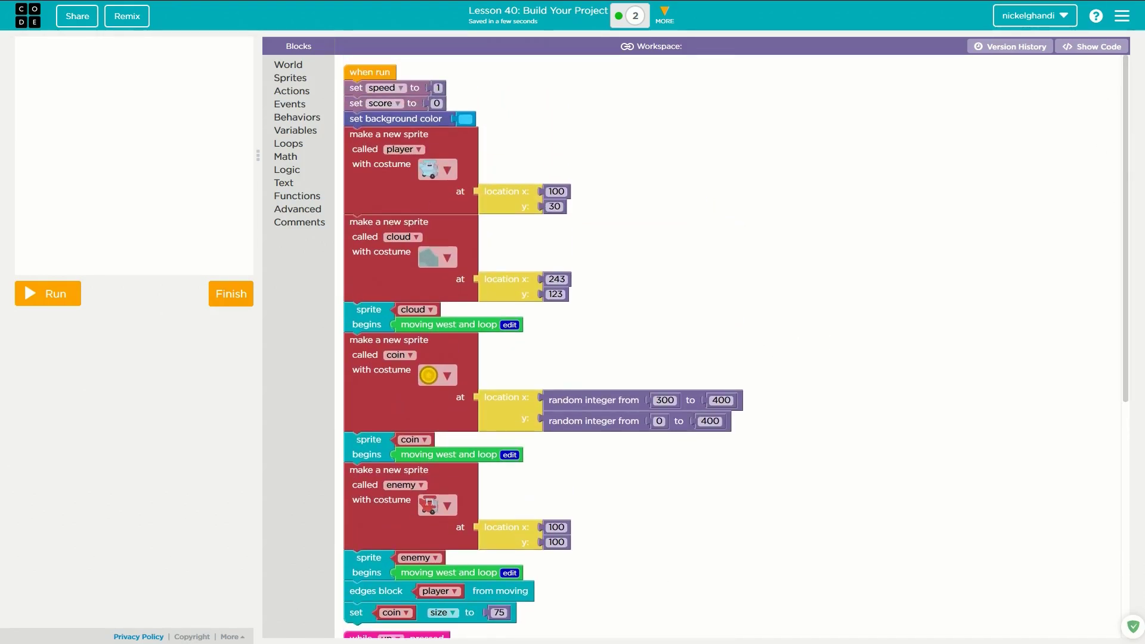
{"action": "mouse_move", "coordinate": [884, 325]}
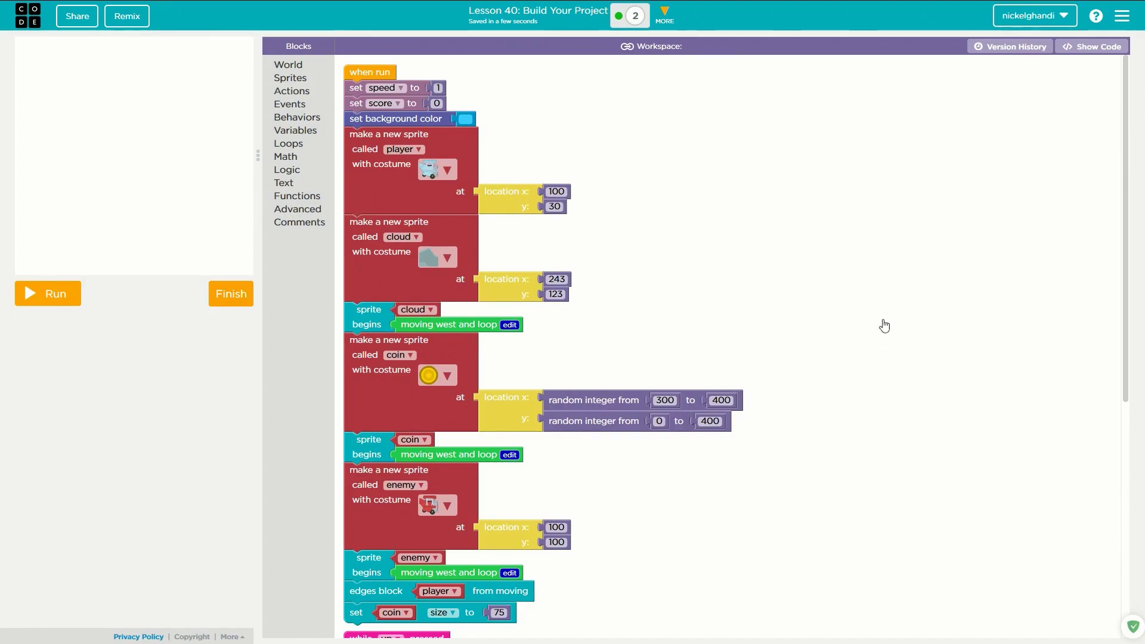
{"action": "mouse_move", "coordinate": [601, 165]}
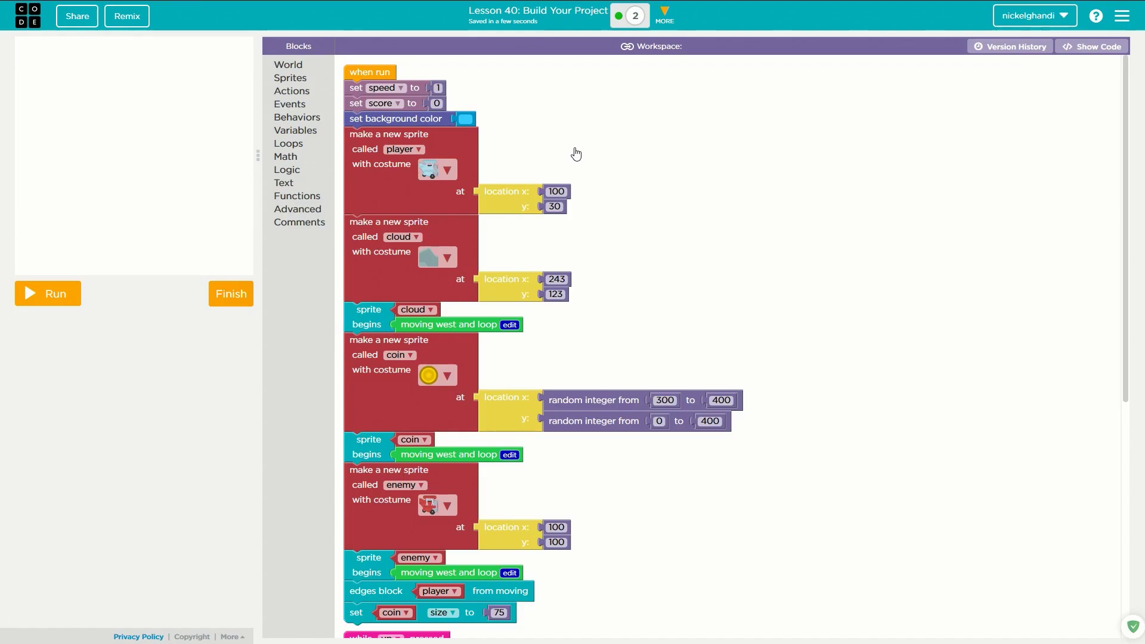
{"action": "mouse_move", "coordinate": [114, 305]}
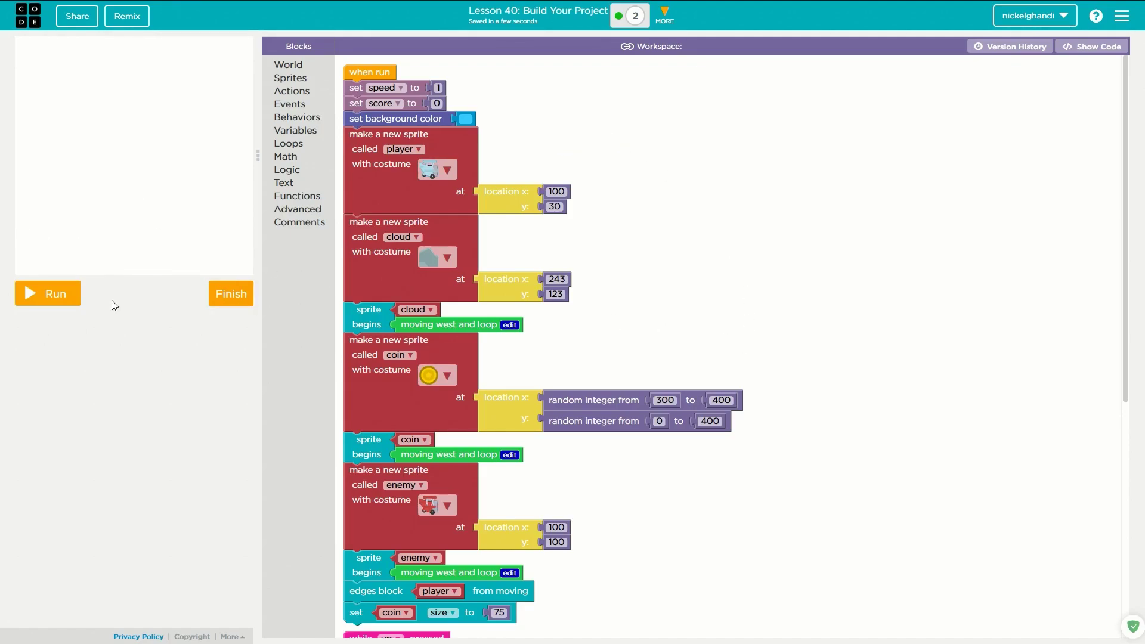
{"action": "mouse_move", "coordinate": [254, 160]}
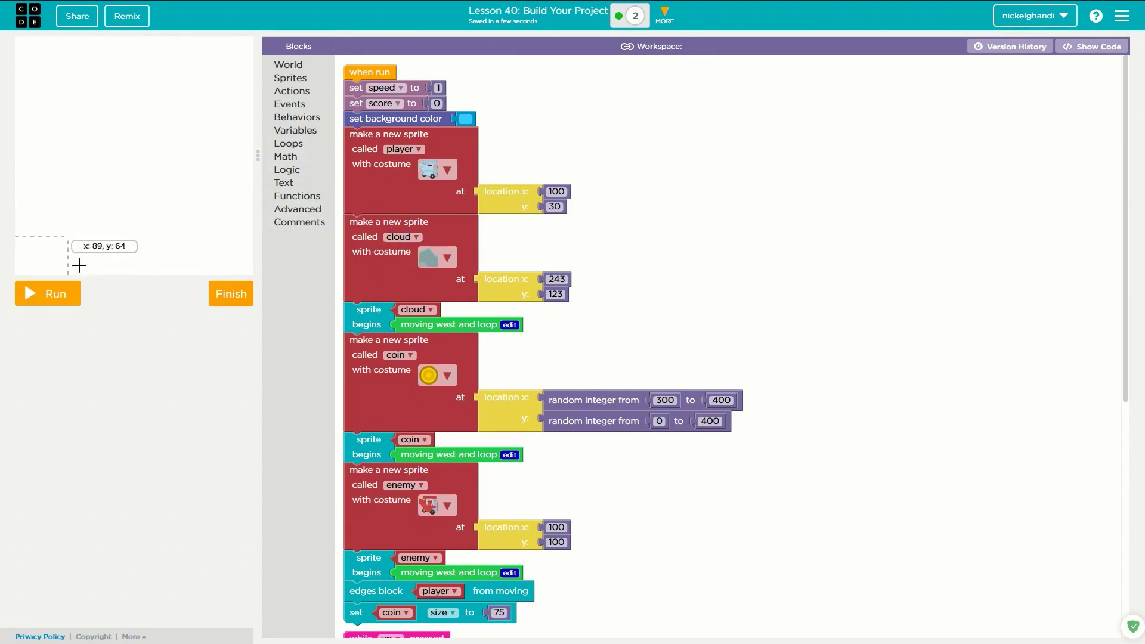
{"action": "left_click", "coordinate": [46, 292]}
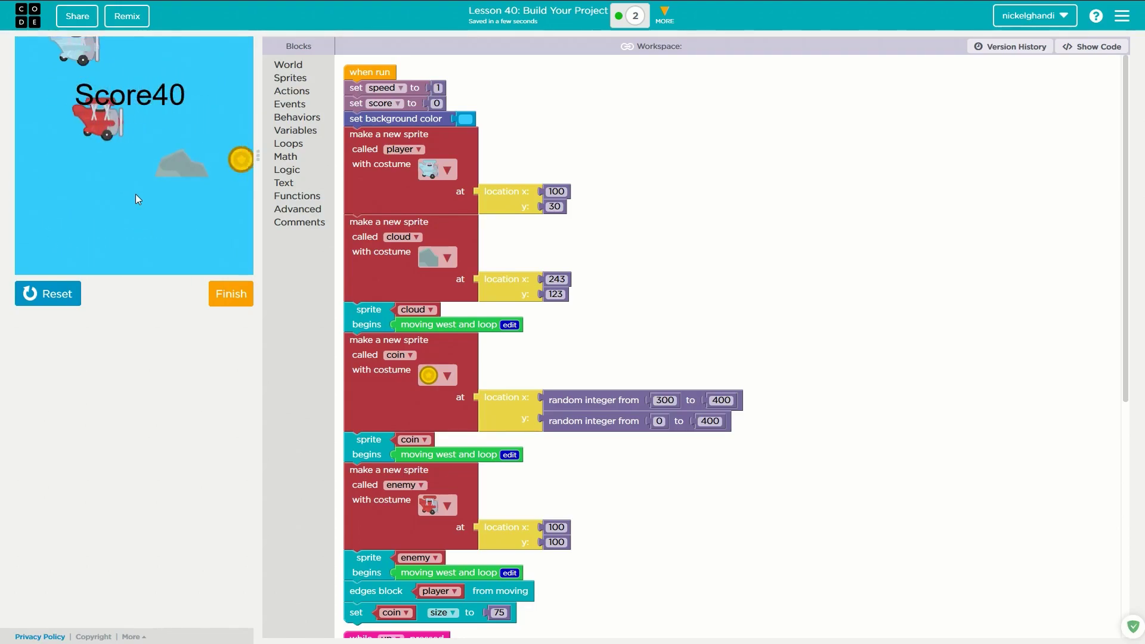
{"action": "left_click", "coordinate": [46, 293]}
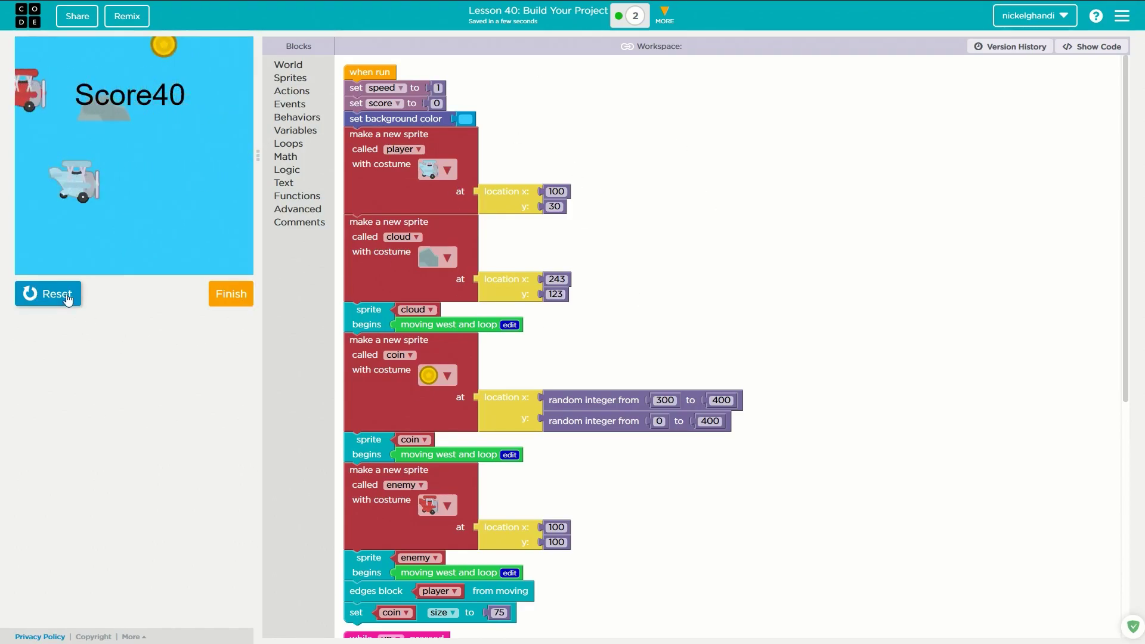
{"action": "left_click", "coordinate": [48, 293]}
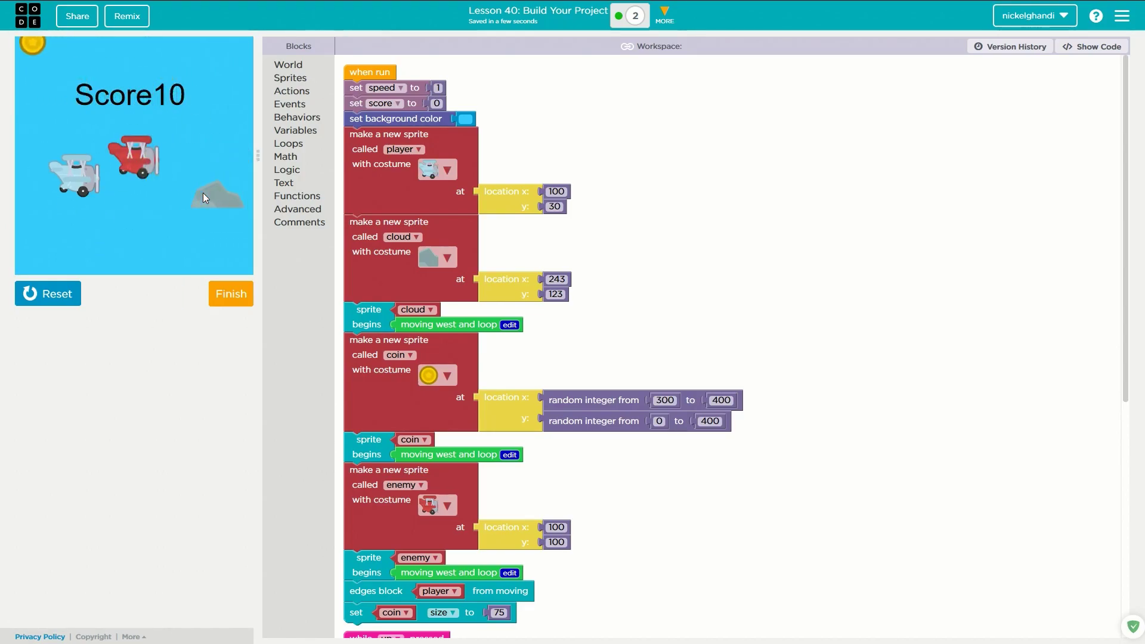
{"action": "left_click", "coordinate": [48, 294]}
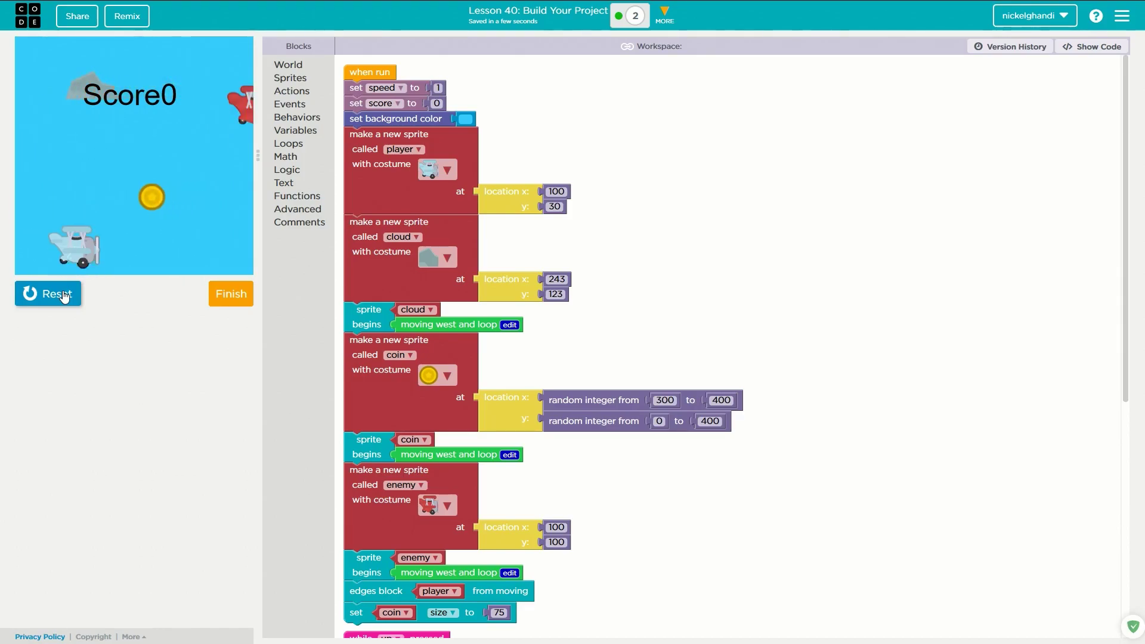
{"action": "left_click", "coordinate": [48, 293]}
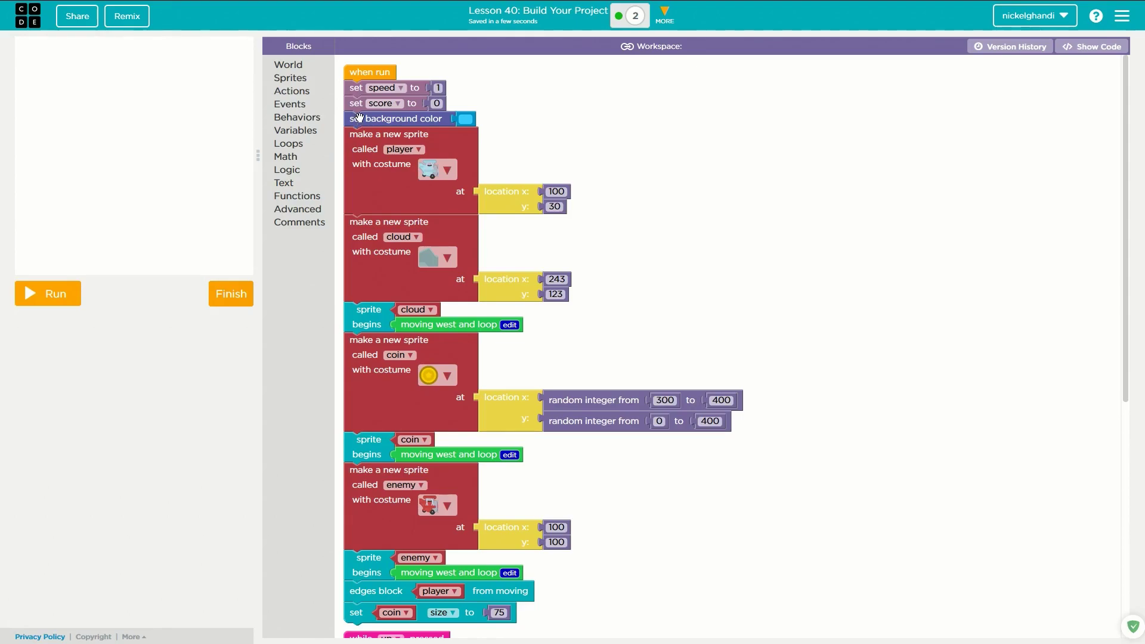
{"action": "left_click", "coordinate": [383, 87]}
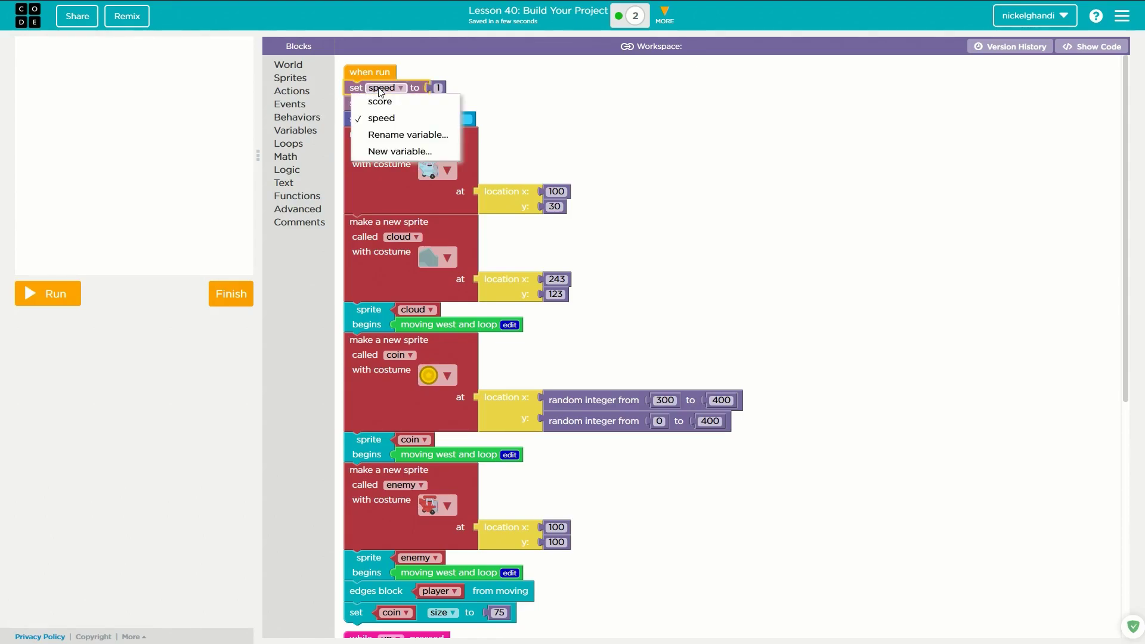
{"action": "left_click", "coordinate": [381, 117]}
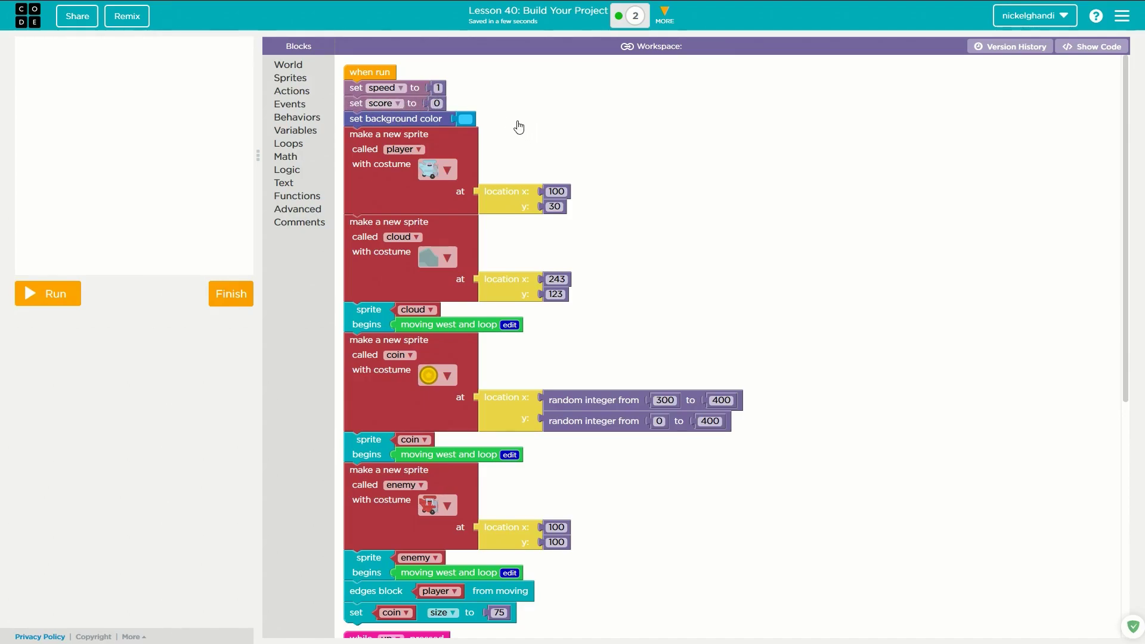
{"action": "mouse_move", "coordinate": [423, 80]}
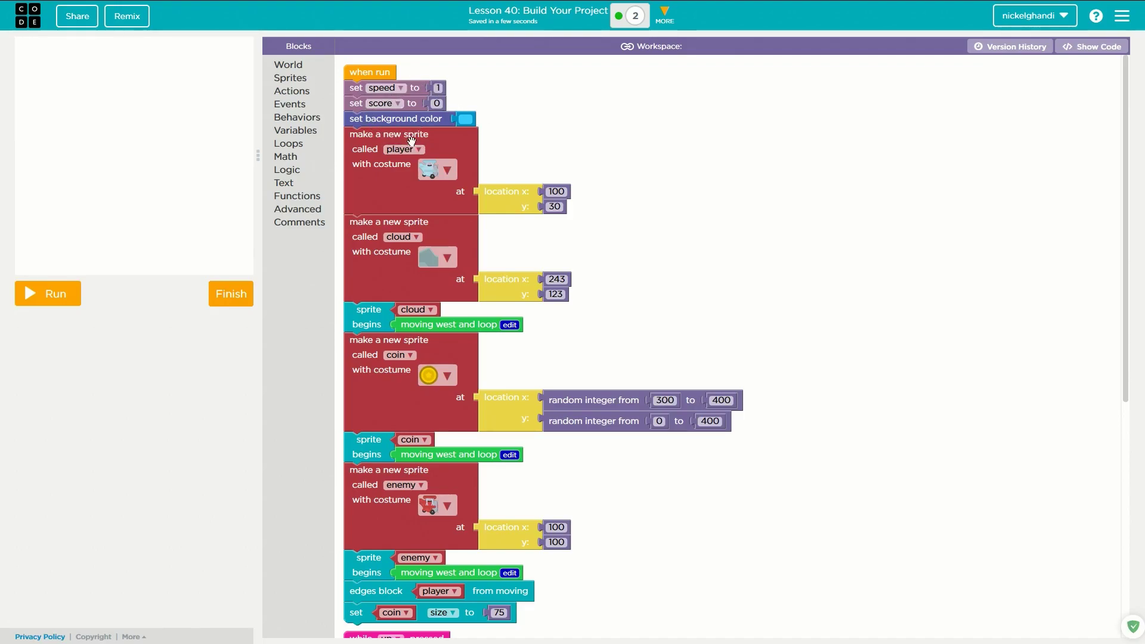
{"action": "mouse_move", "coordinate": [441, 152]}
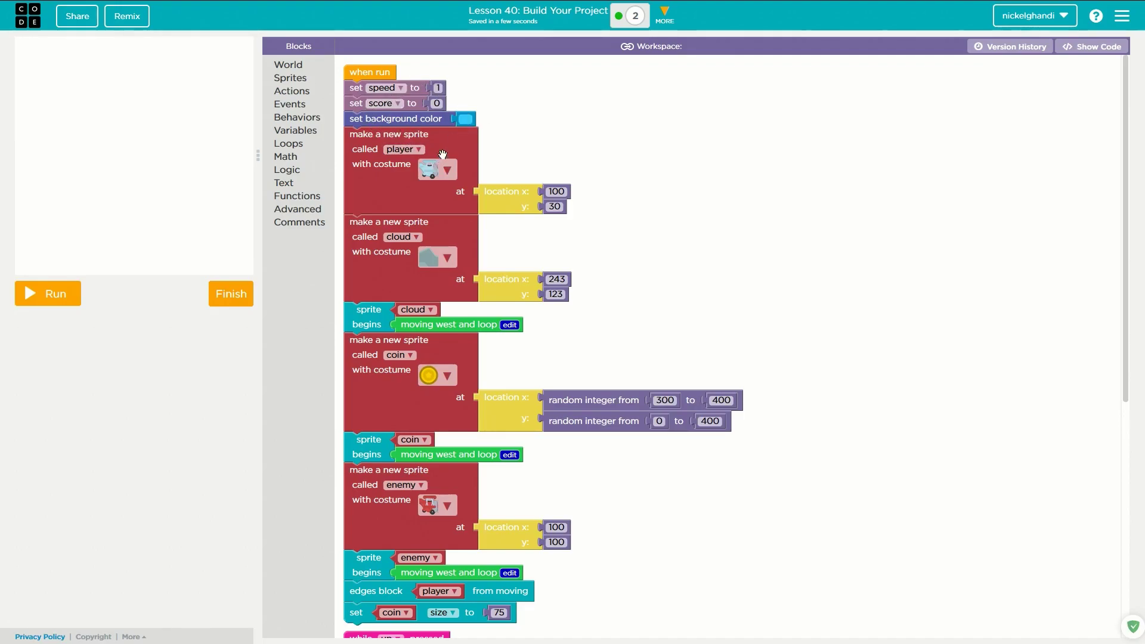
{"action": "mouse_move", "coordinate": [441, 138]}
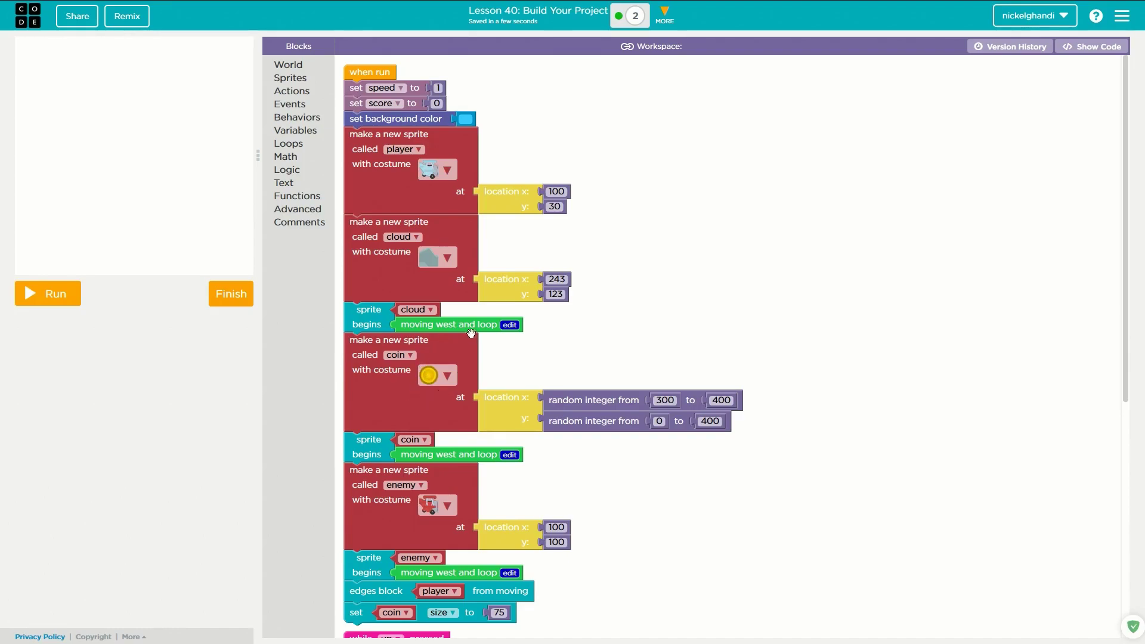
{"action": "mouse_move", "coordinate": [395, 136]}
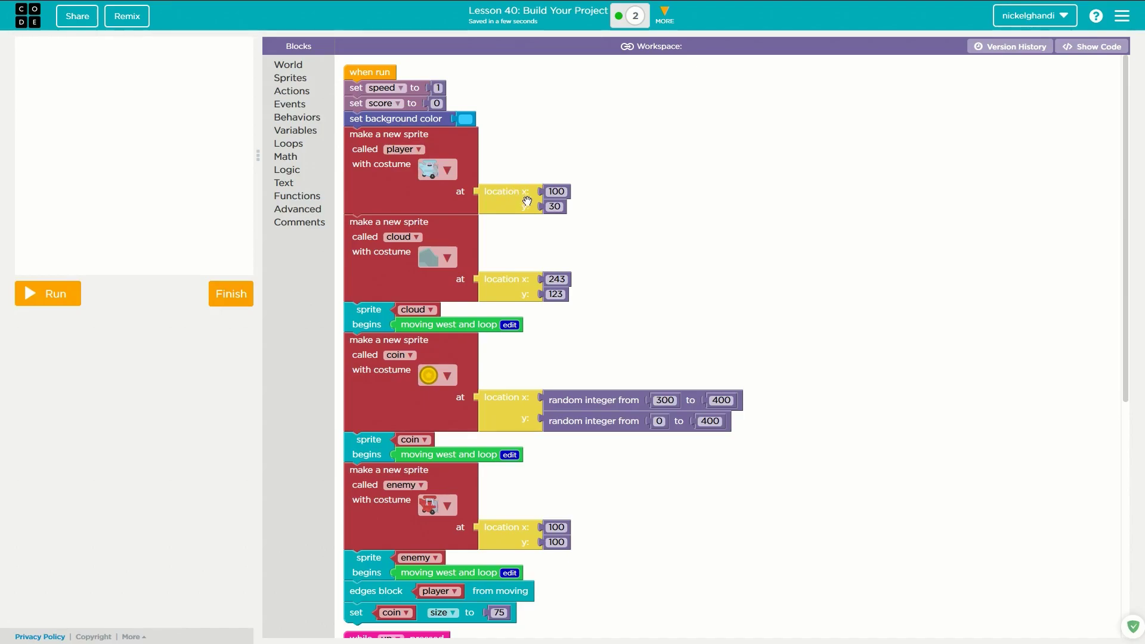
{"action": "left_click", "coordinate": [46, 293]}
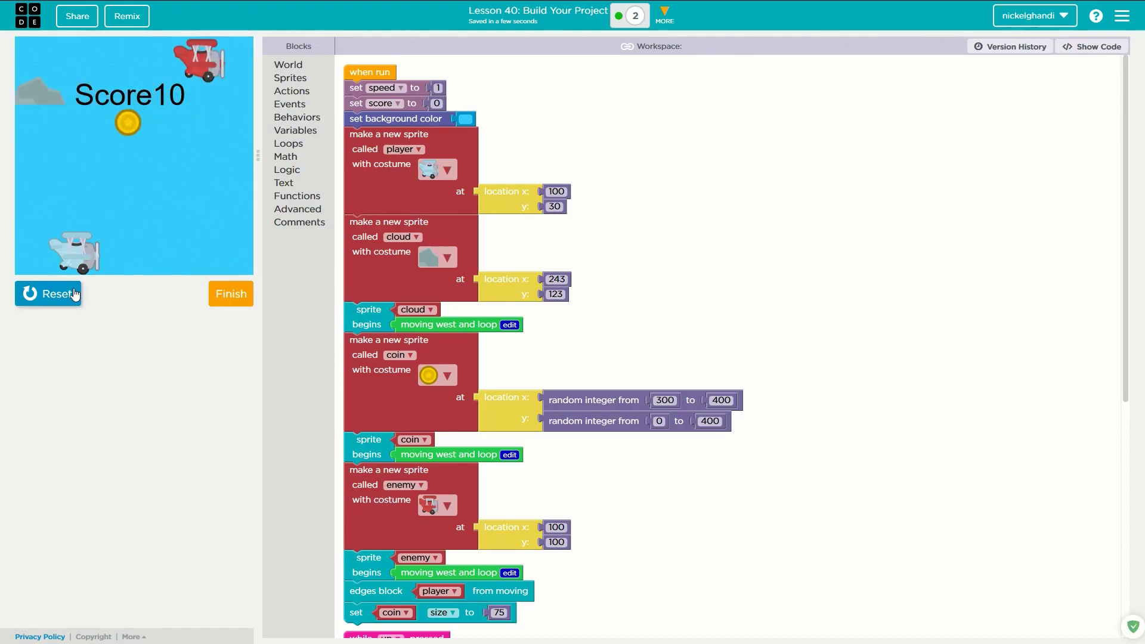
{"action": "left_click", "coordinate": [48, 293]}
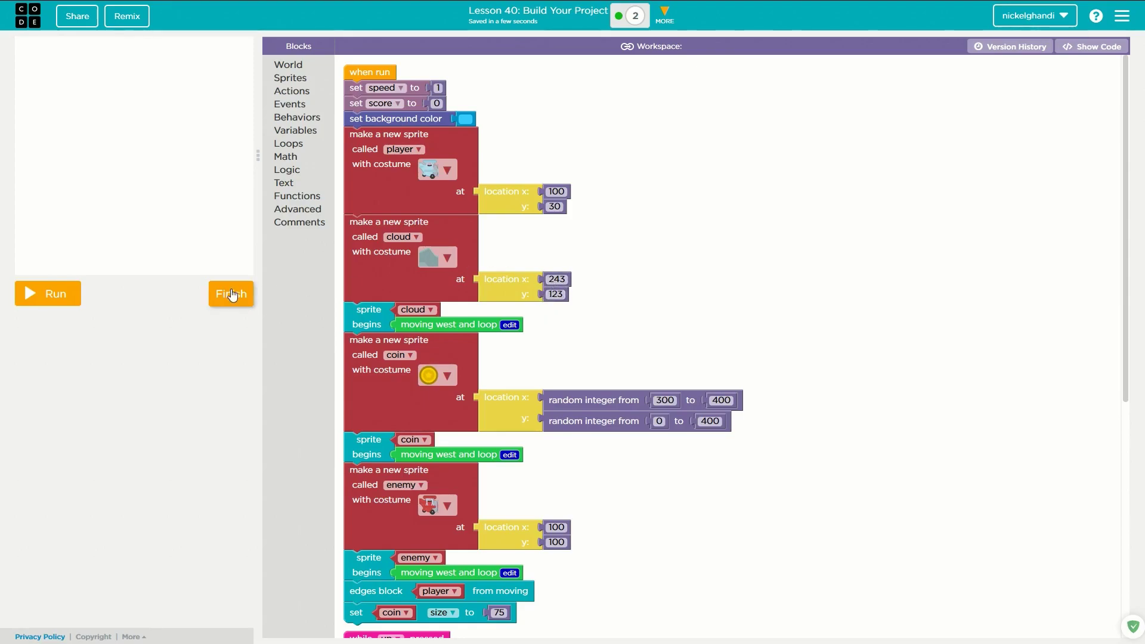
{"action": "left_click", "coordinate": [46, 292]}
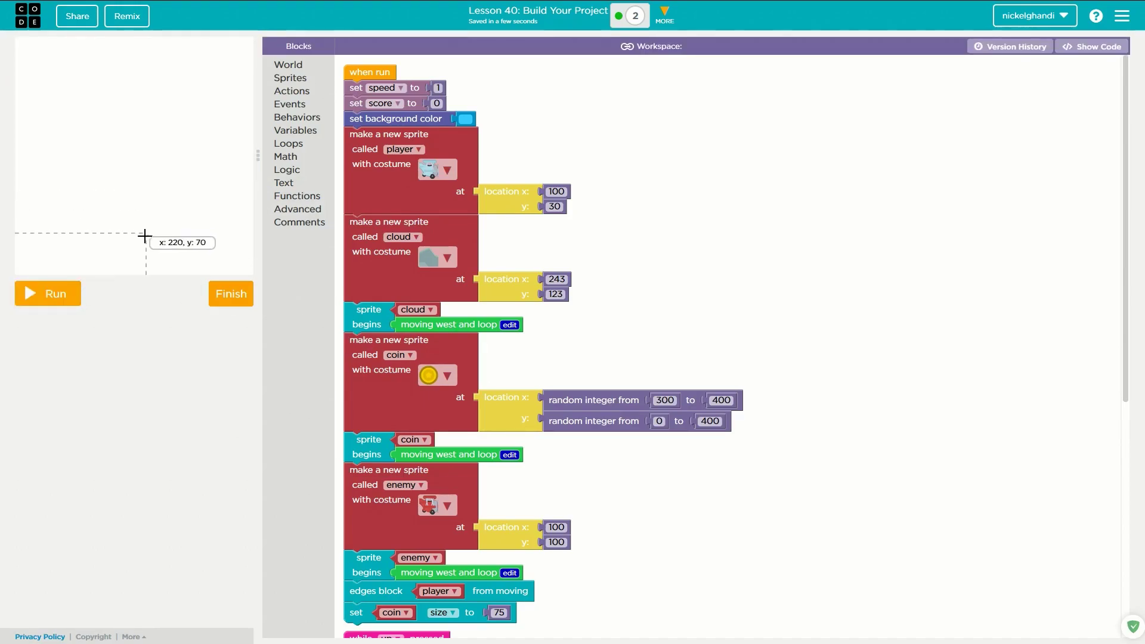
{"action": "mouse_move", "coordinate": [280, 192]}
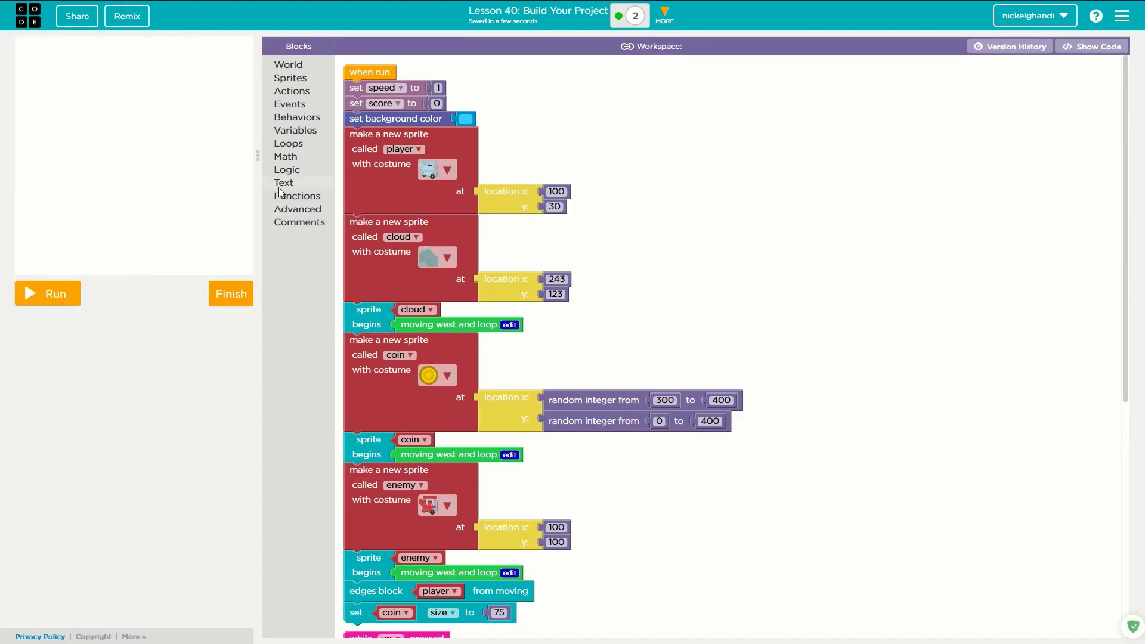
{"action": "mouse_move", "coordinate": [325, 271]}
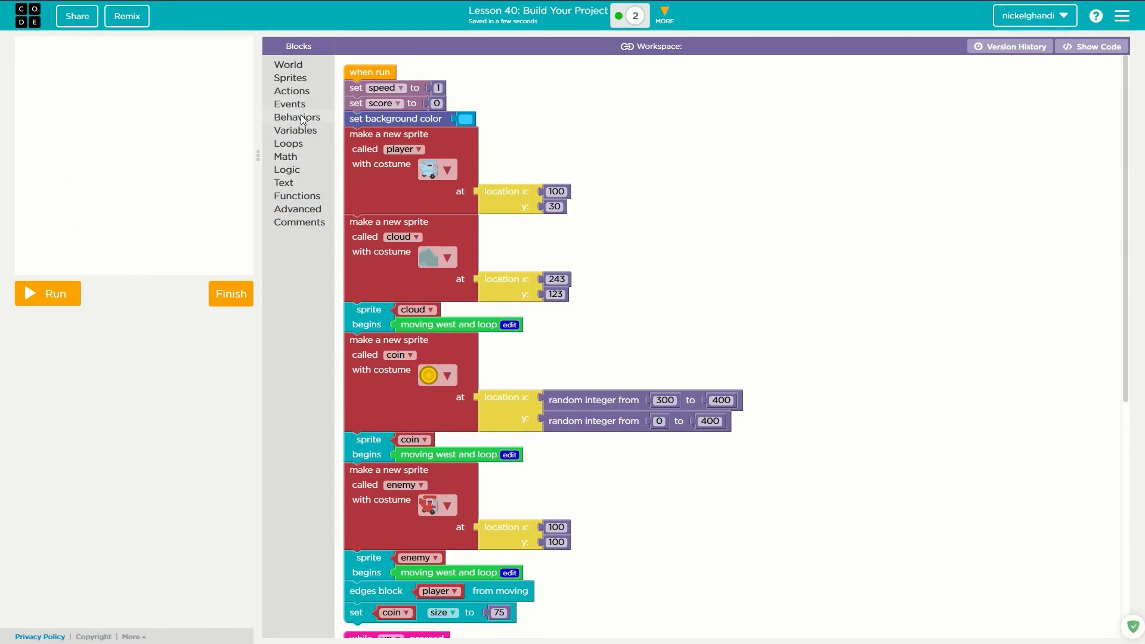
Step: Open the moving west and loop behavior and select the zero in its x-position check
{"action": "left_click", "coordinate": [297, 116]}
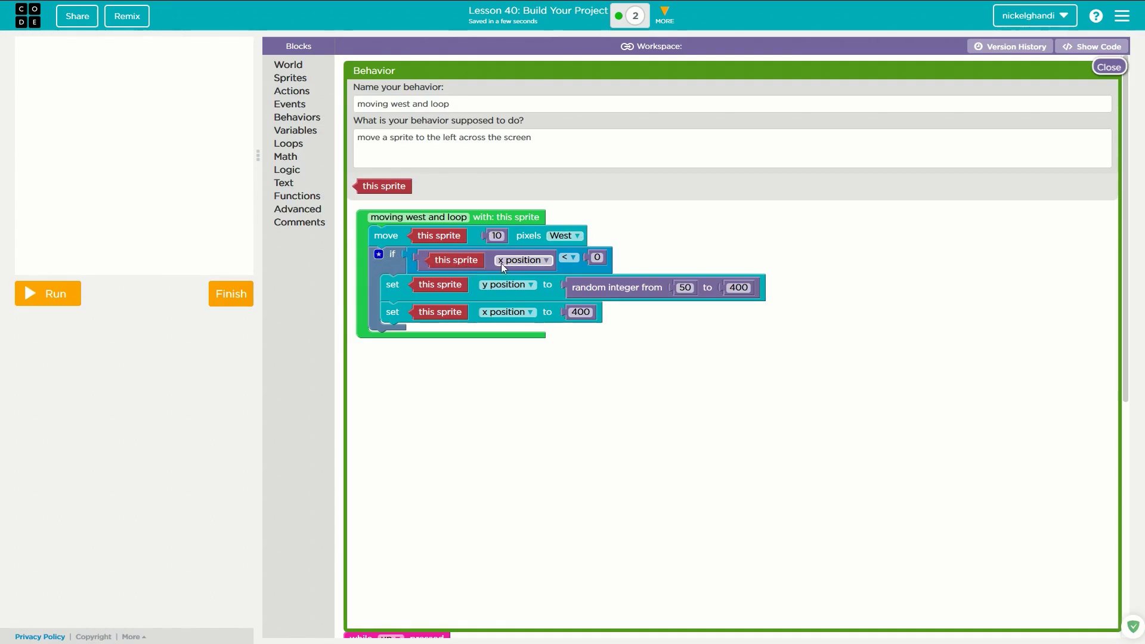
{"action": "left_click", "coordinate": [596, 257]}
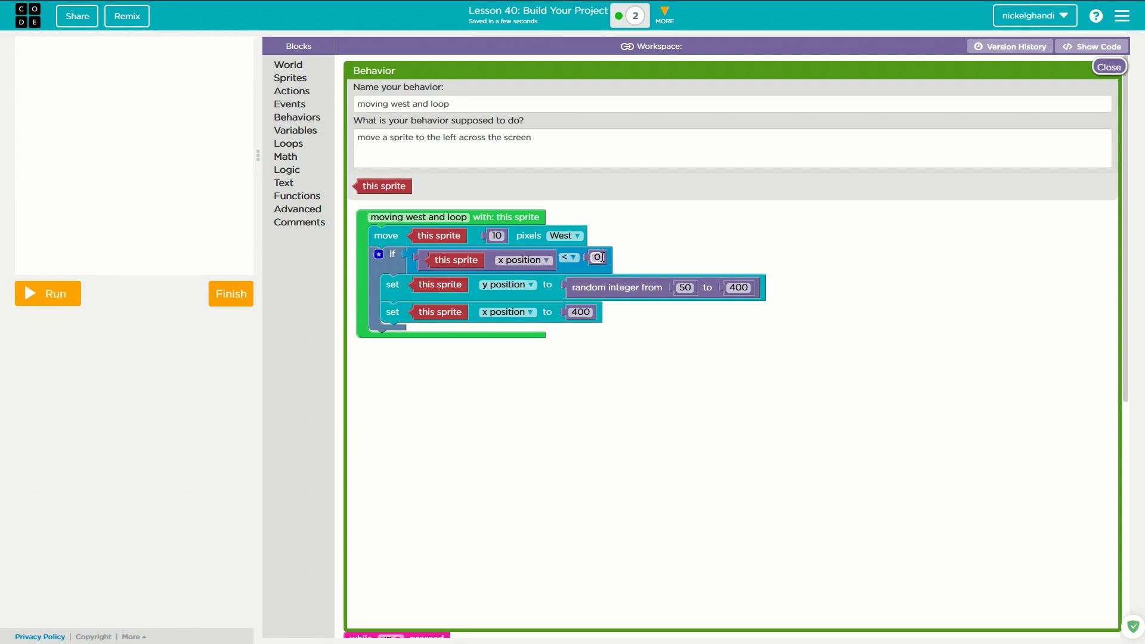
{"action": "mouse_move", "coordinate": [80, 188]}
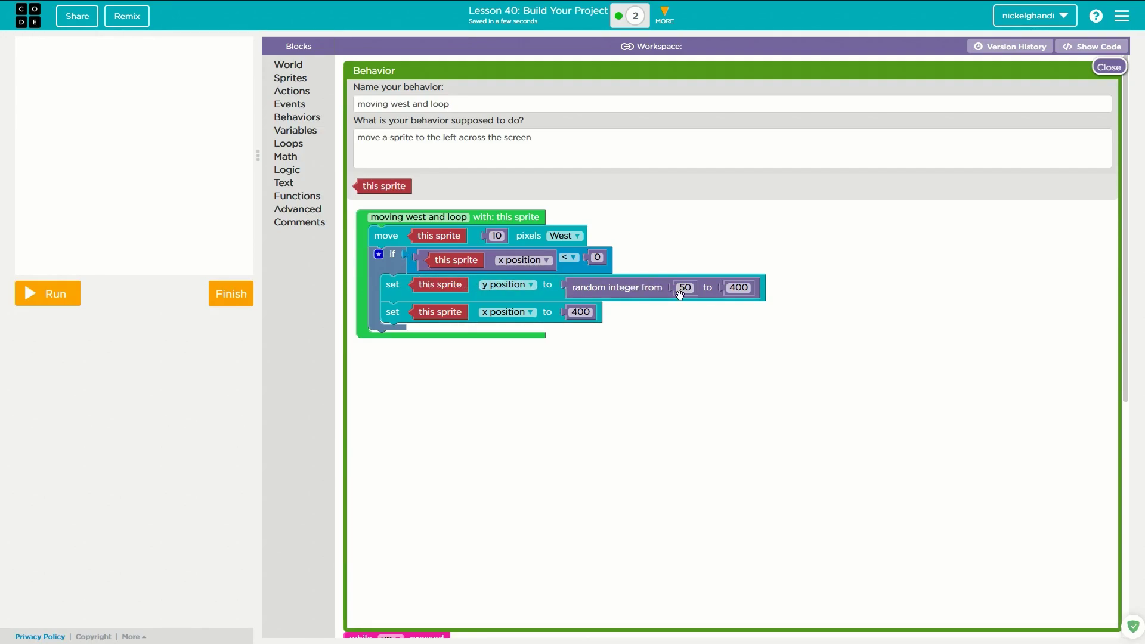
{"action": "mouse_move", "coordinate": [679, 356]}
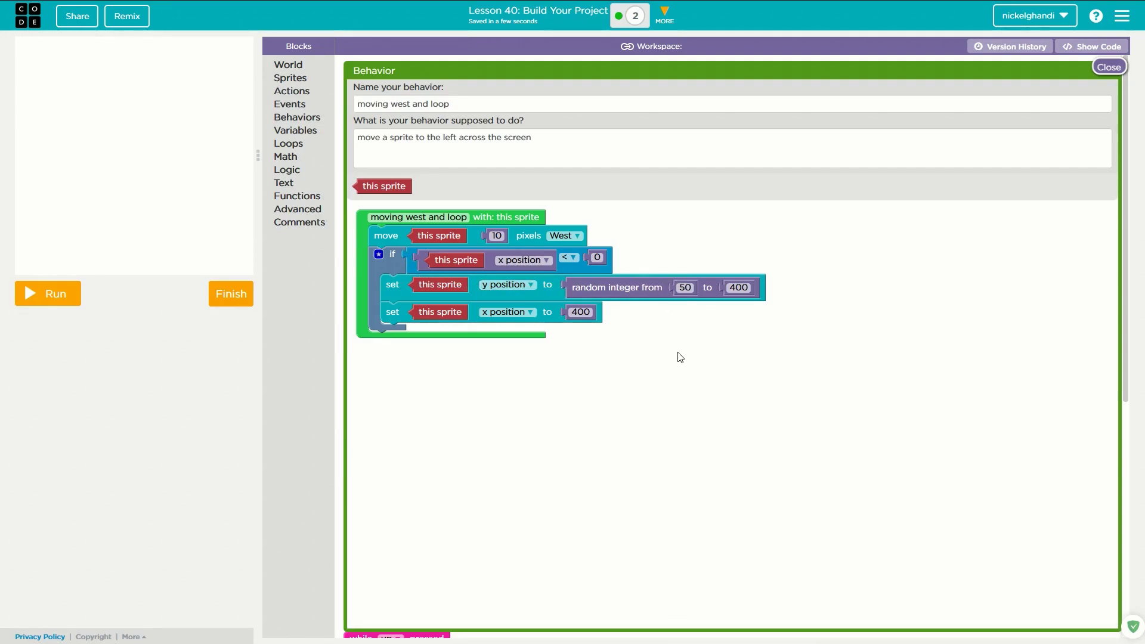
{"action": "mouse_move", "coordinate": [680, 310]}
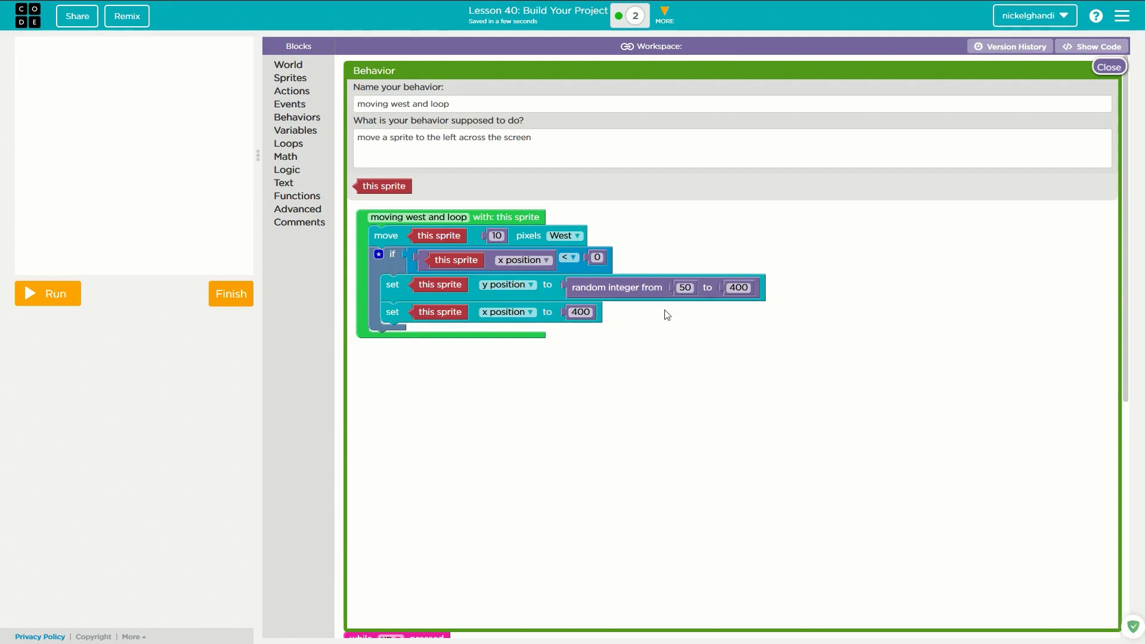
{"action": "mouse_move", "coordinate": [657, 325]}
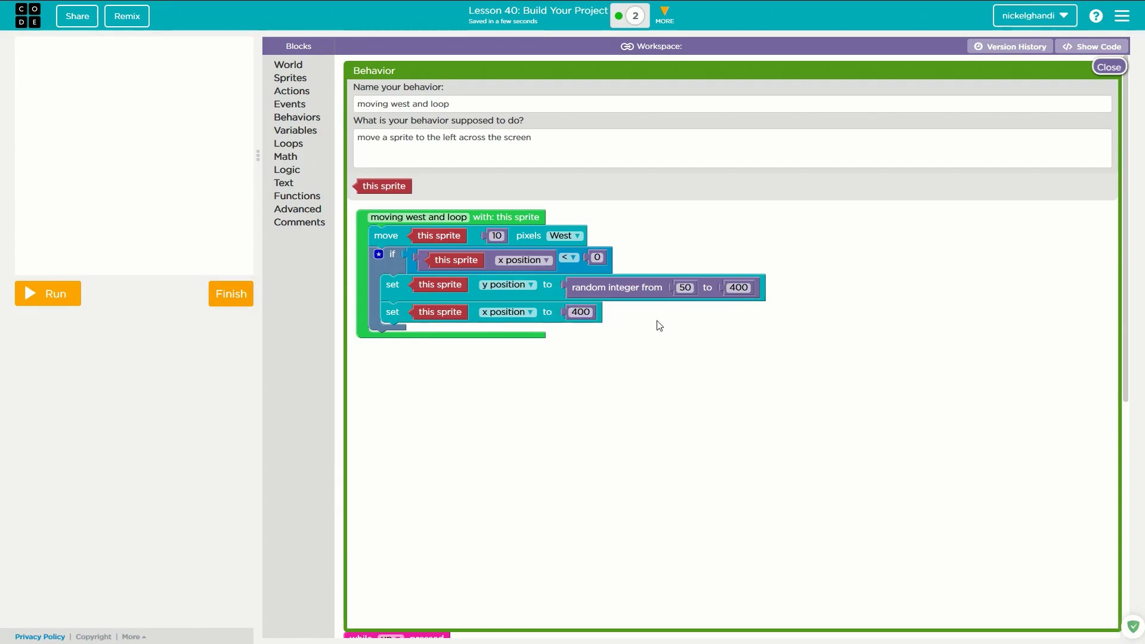
{"action": "mouse_move", "coordinate": [160, 307]}
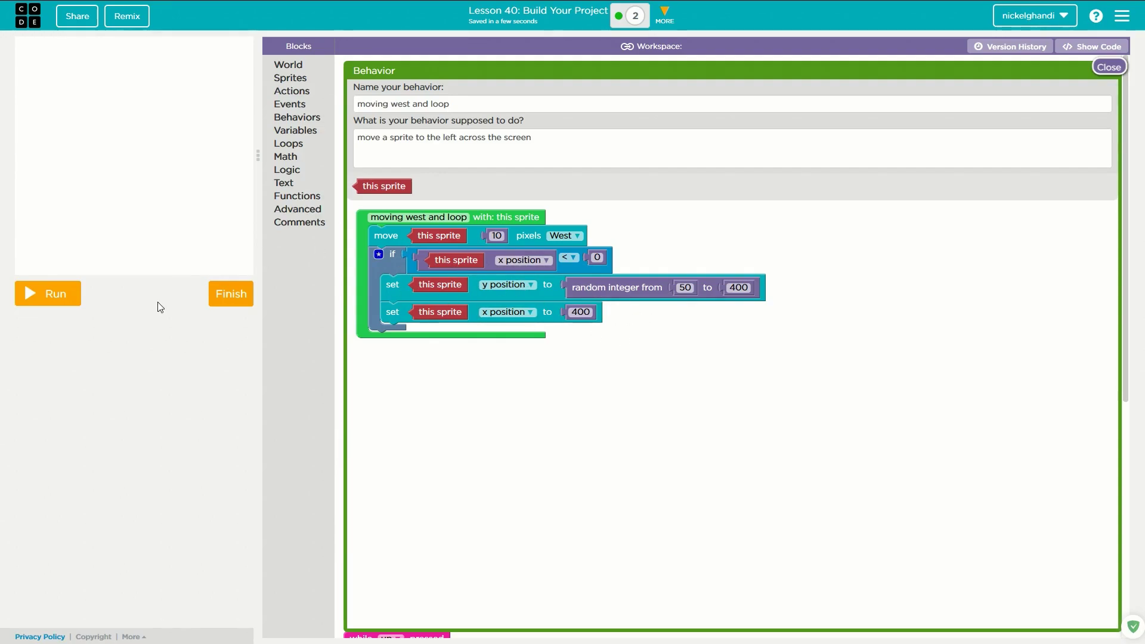
{"action": "left_click", "coordinate": [48, 293]}
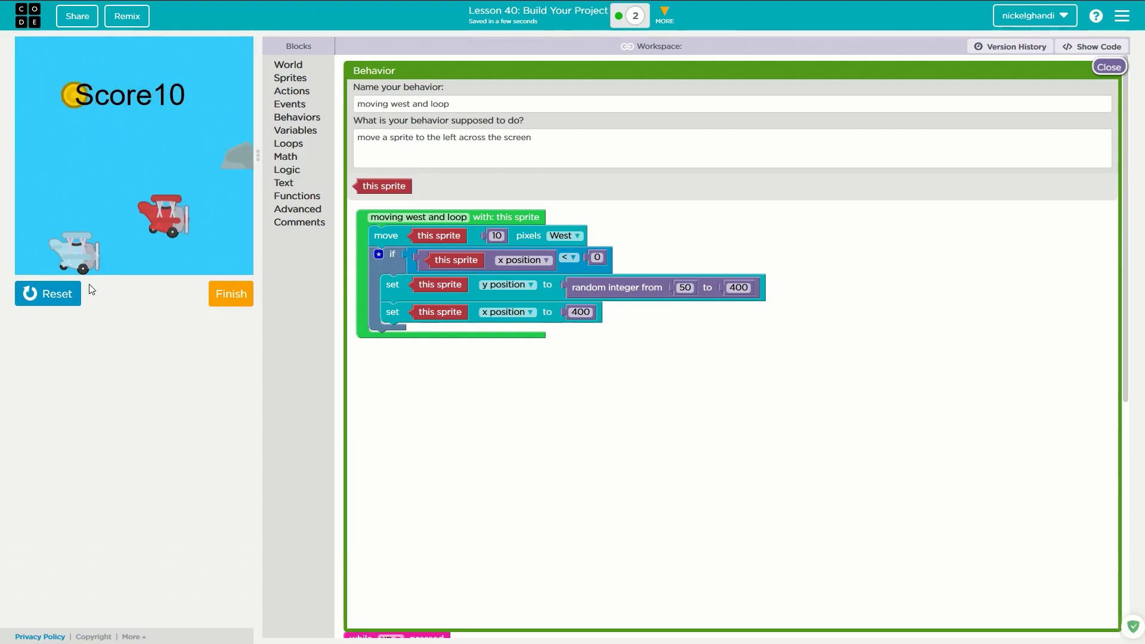
{"action": "left_click", "coordinate": [48, 294]}
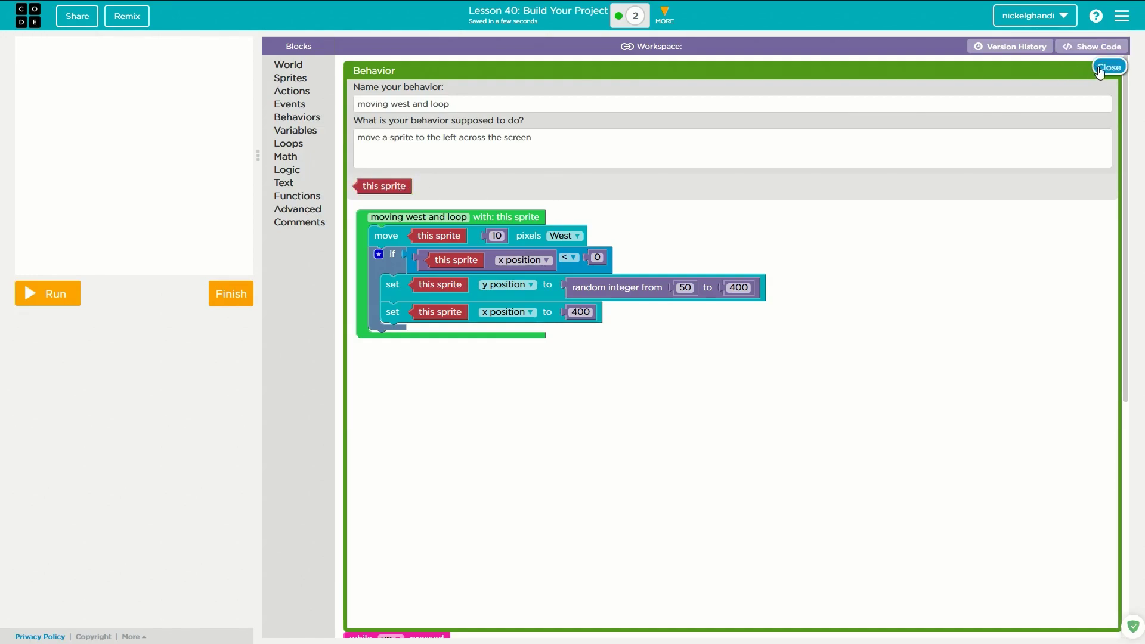
{"action": "left_click", "coordinate": [1108, 66]}
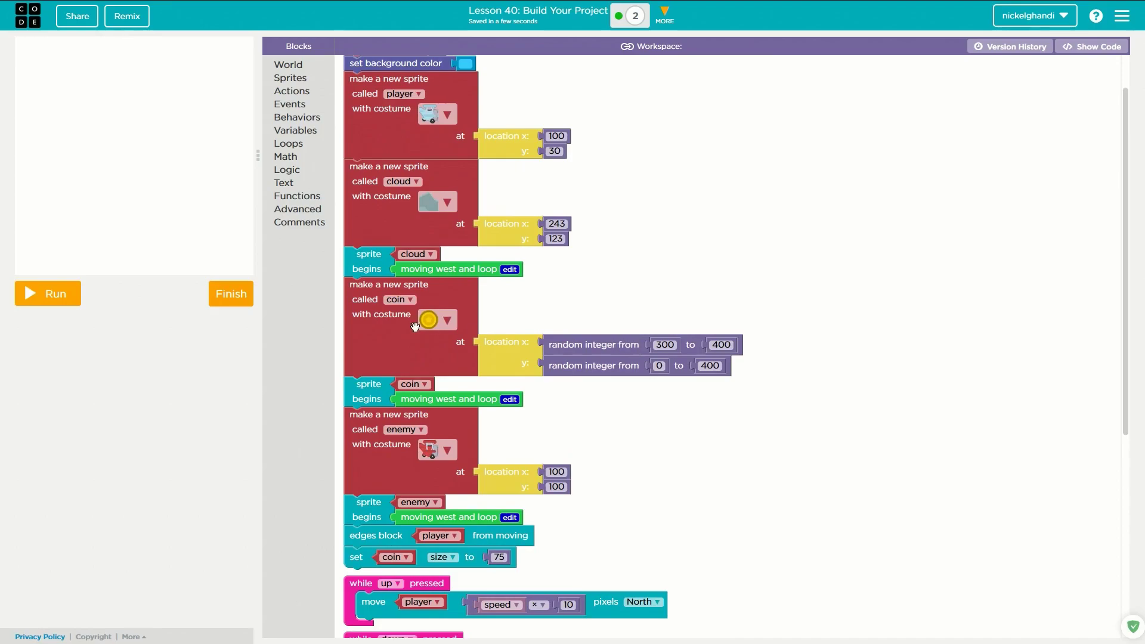
{"action": "scroll", "scroll_direction": "down", "scroll_amount": 3}
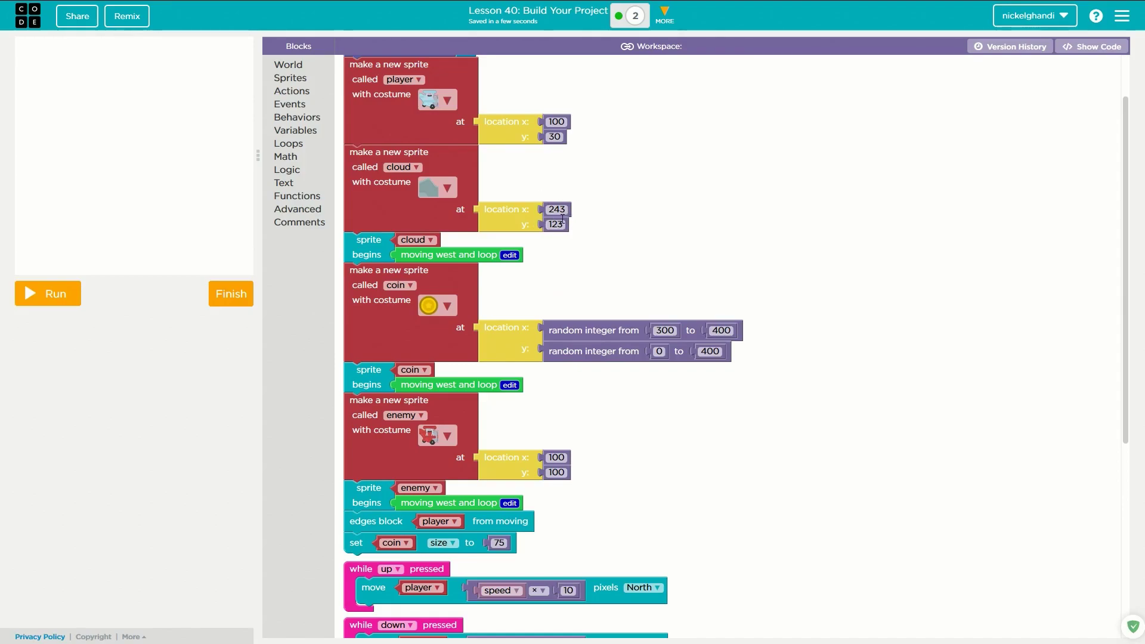
{"action": "mouse_move", "coordinate": [685, 257]}
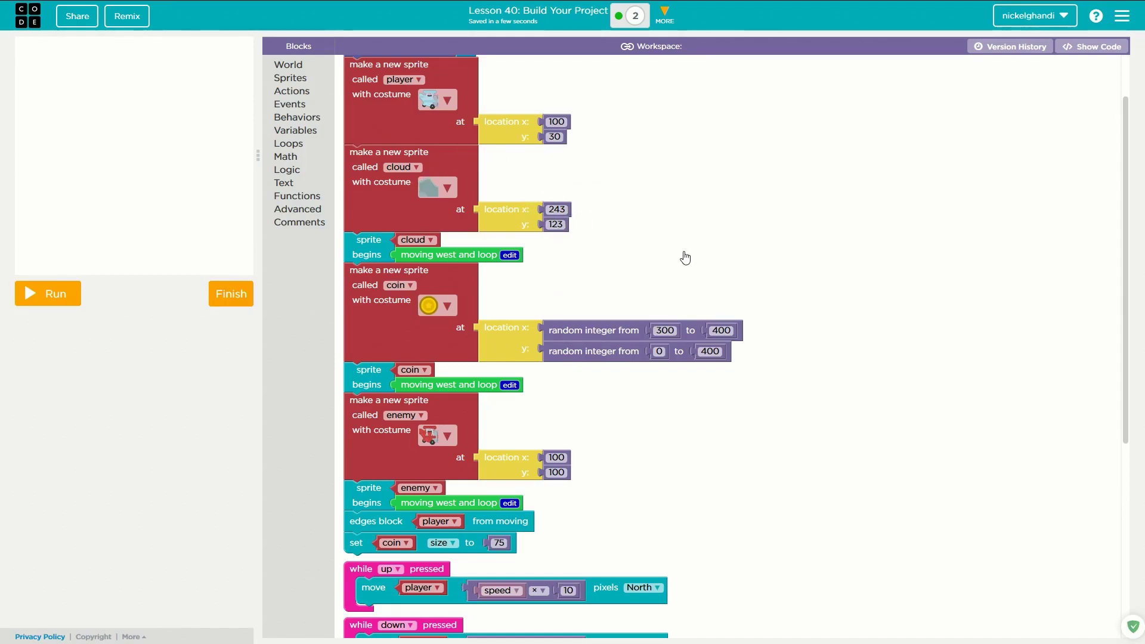
{"action": "scroll", "scroll_direction": "down", "scroll_amount": 3}
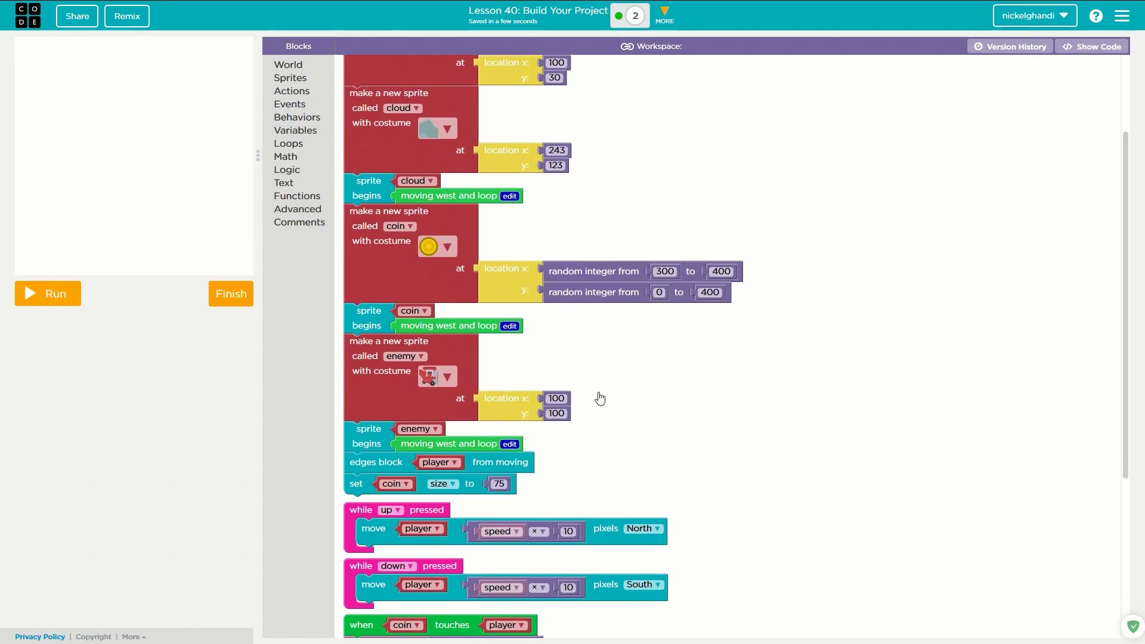
{"action": "scroll", "scroll_direction": "down", "scroll_amount": 3}
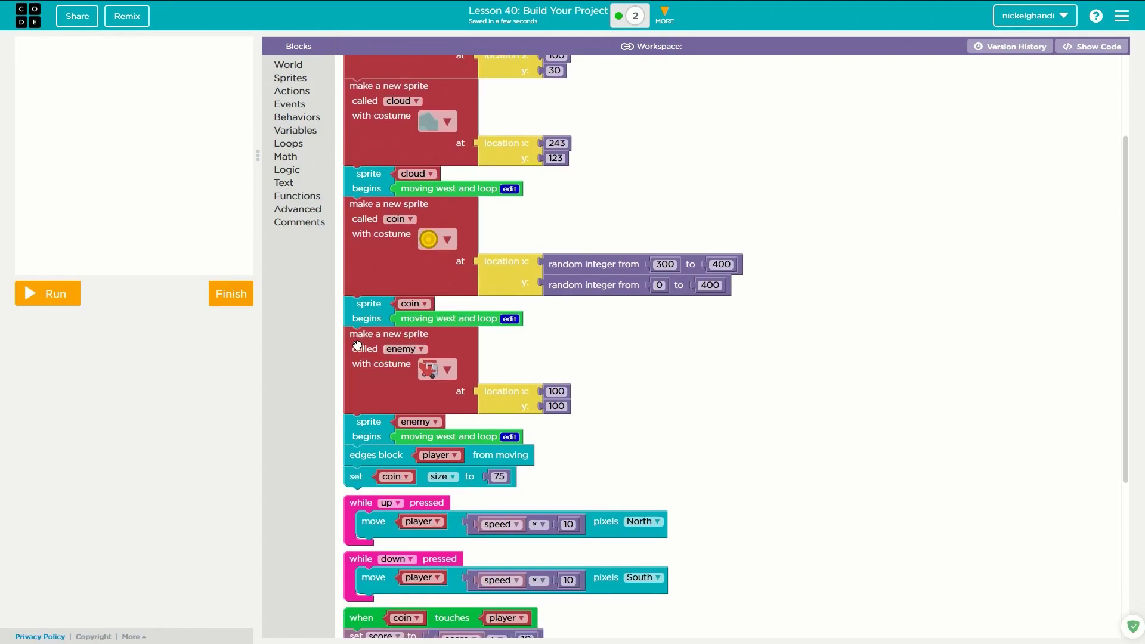
{"action": "mouse_move", "coordinate": [405, 380]}
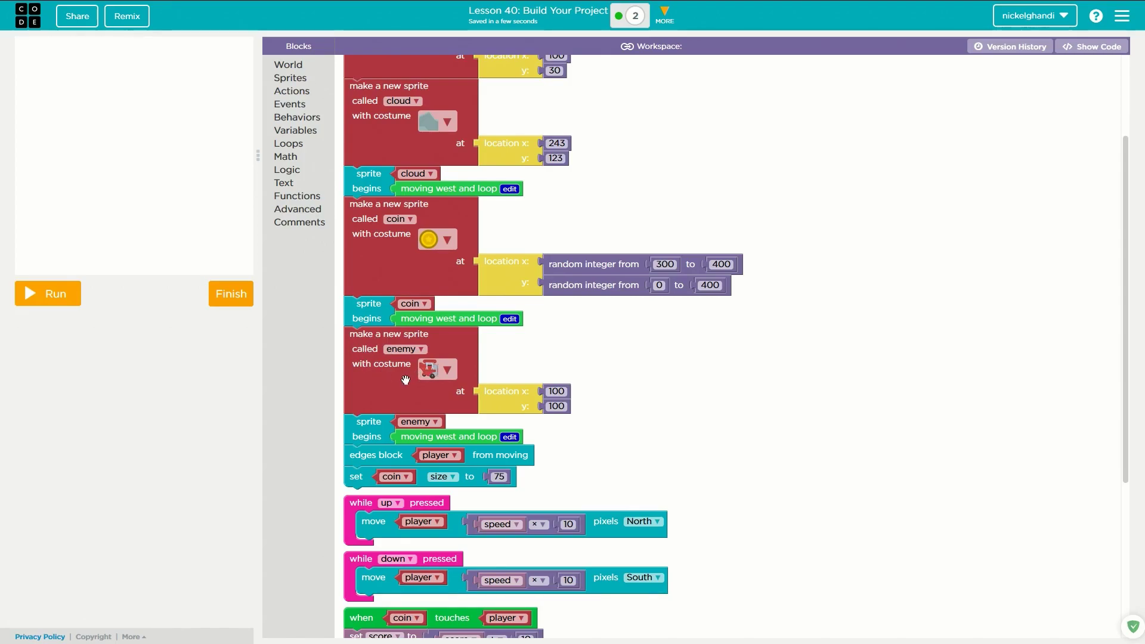
{"action": "mouse_move", "coordinate": [615, 402]}
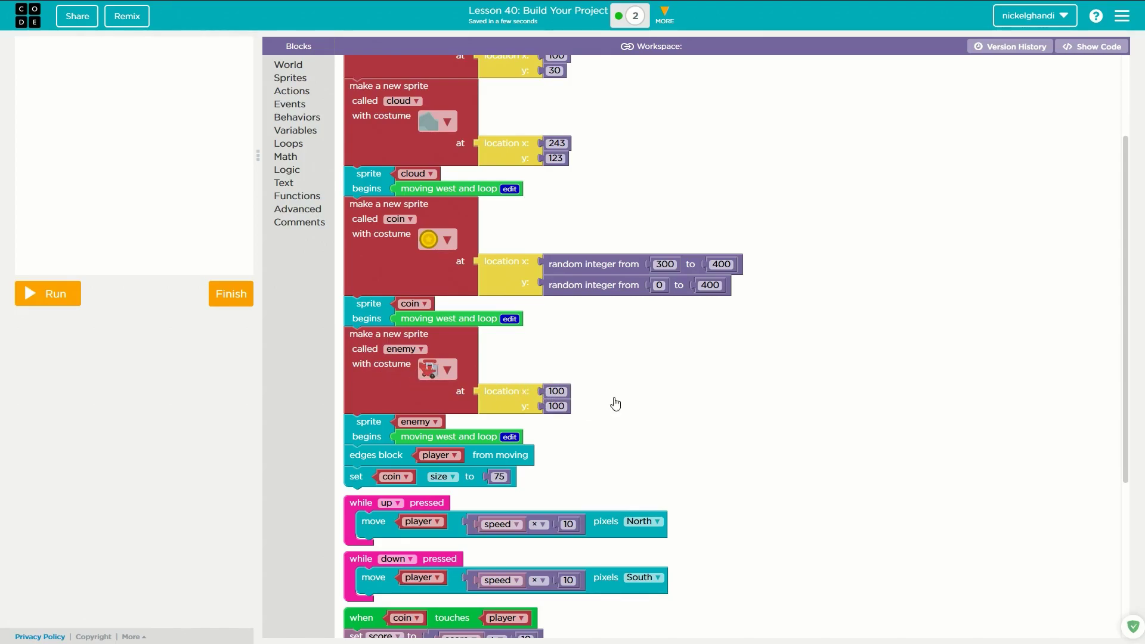
{"action": "scroll", "scroll_direction": "down", "scroll_amount": 3}
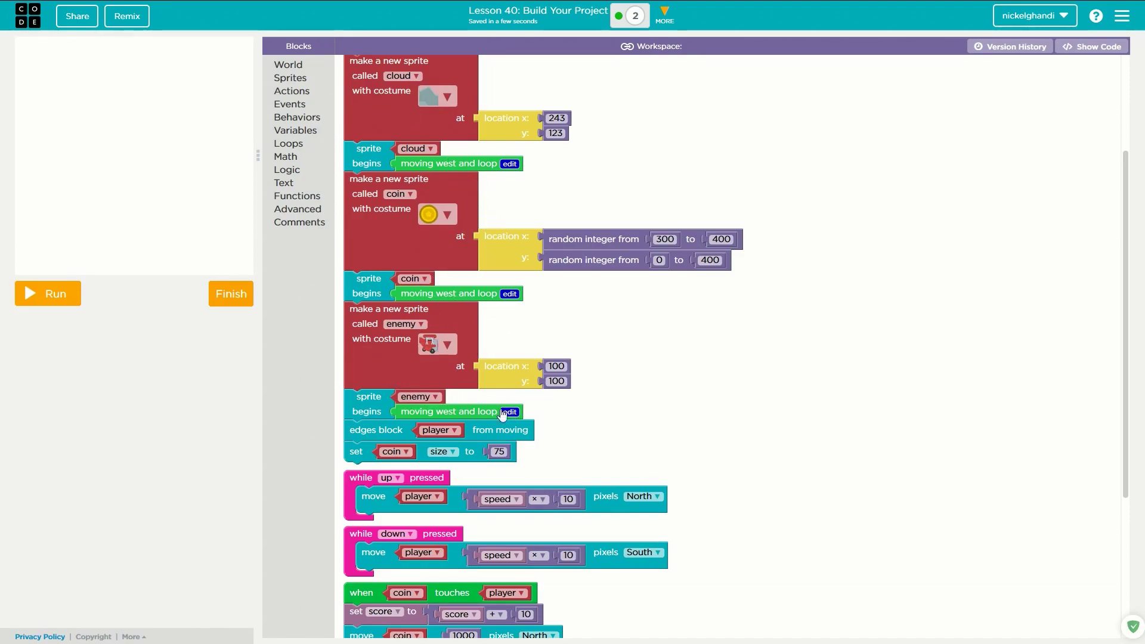
{"action": "scroll", "scroll_direction": "down", "scroll_amount": 3}
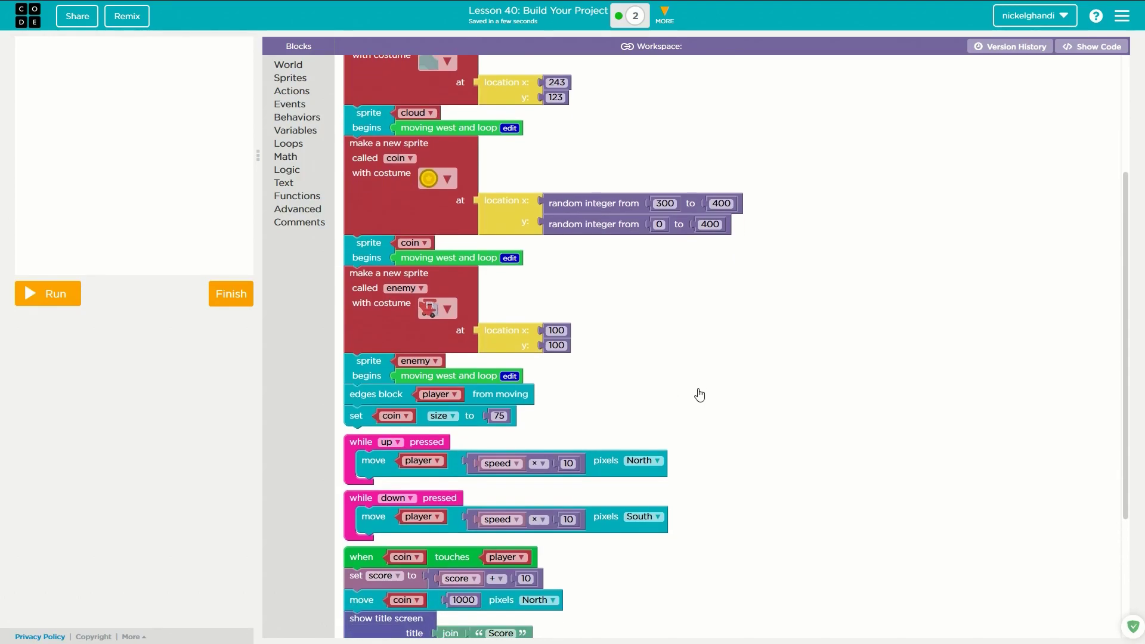
{"action": "scroll", "scroll_direction": "down", "scroll_amount": 3}
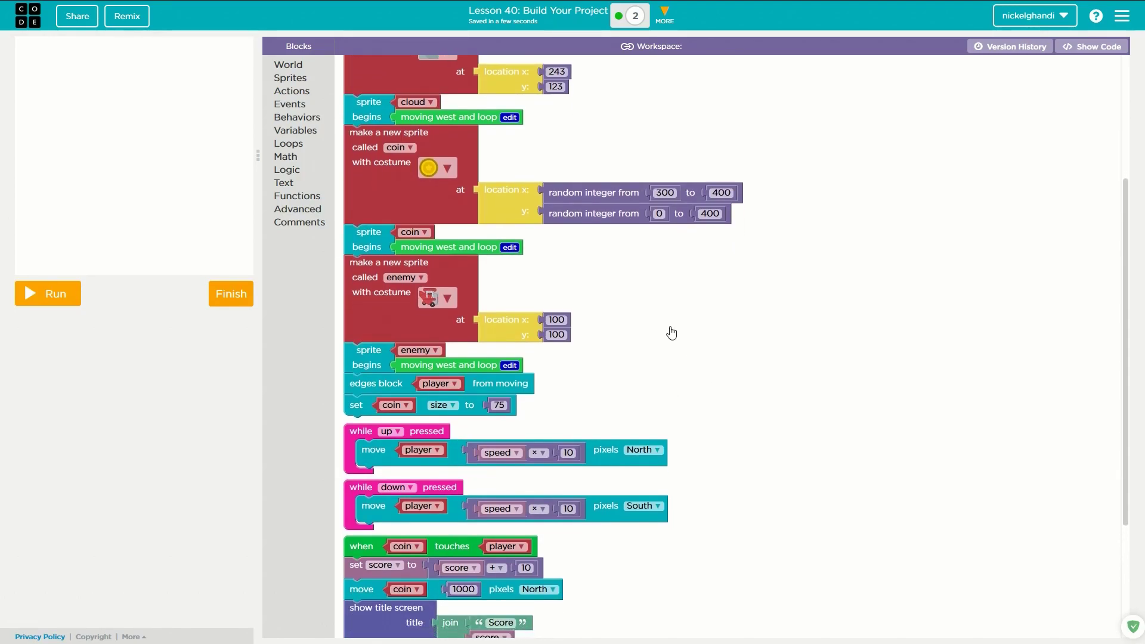
{"action": "scroll", "scroll_direction": "down", "scroll_amount": 3}
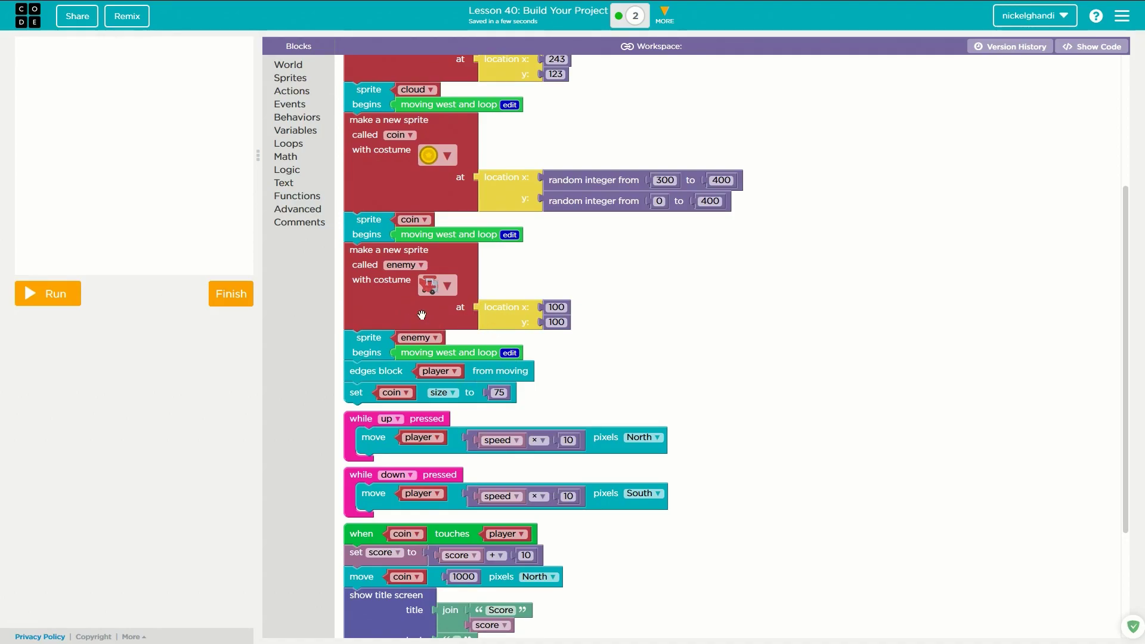
{"action": "mouse_move", "coordinate": [367, 374]}
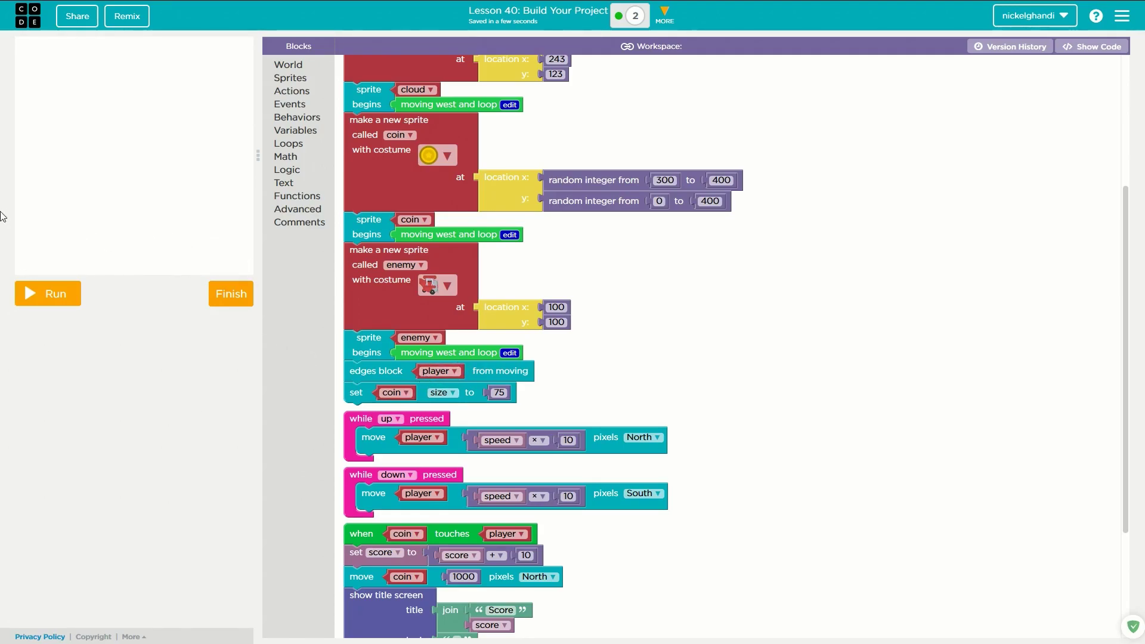
{"action": "mouse_move", "coordinate": [167, 78]}
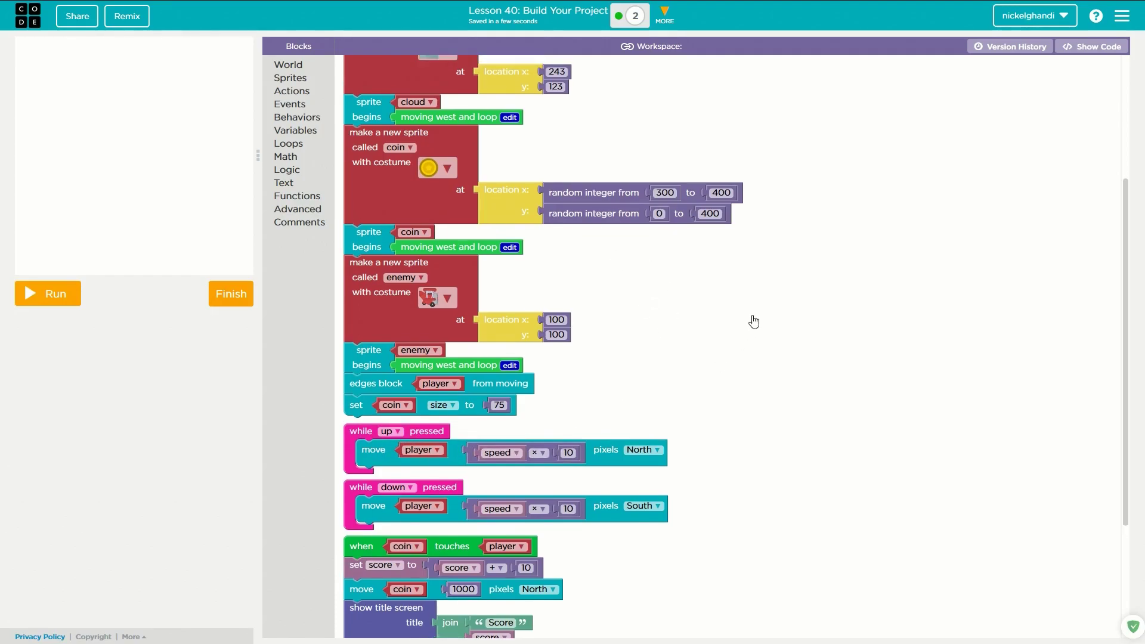
{"action": "scroll", "scroll_direction": "down", "scroll_amount": 3}
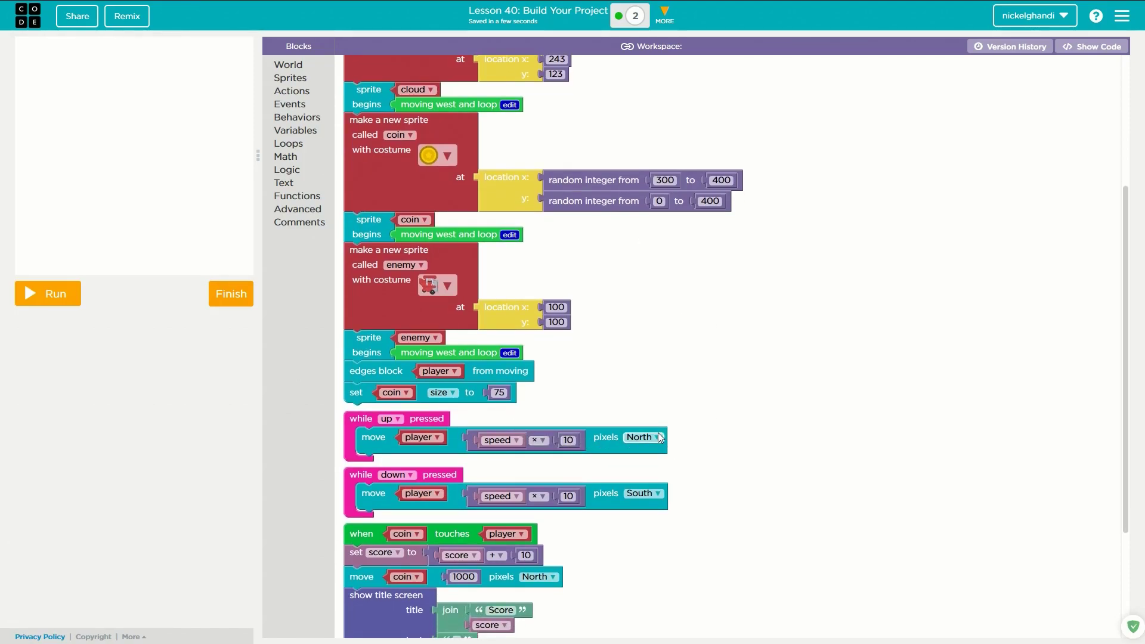
{"action": "mouse_move", "coordinate": [383, 493]}
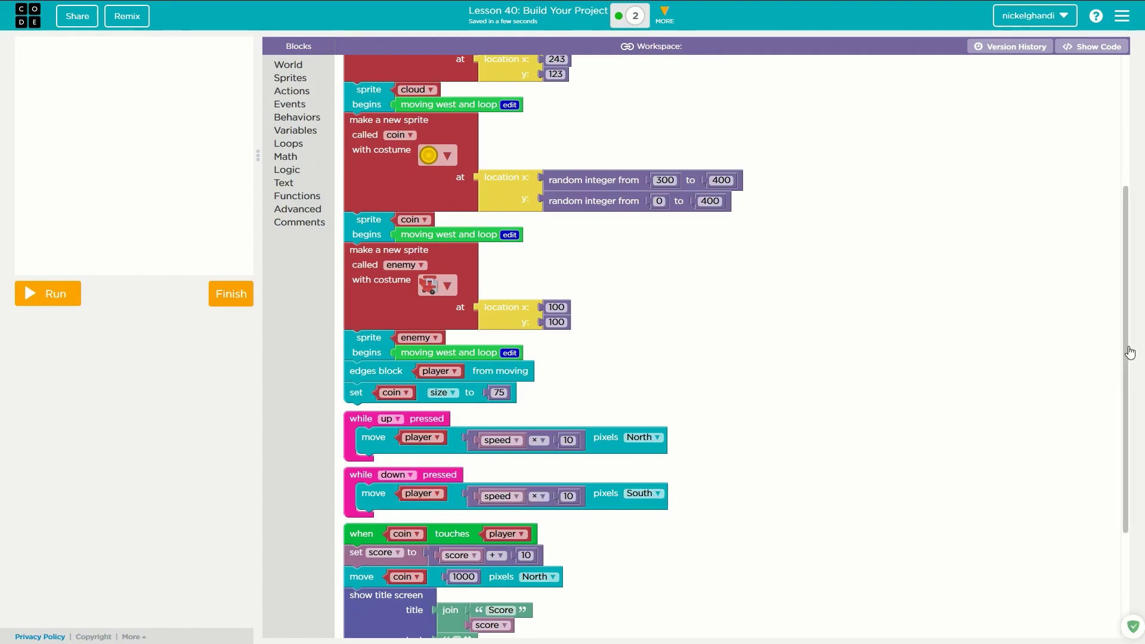
{"action": "scroll", "scroll_direction": "down", "scroll_amount": 3}
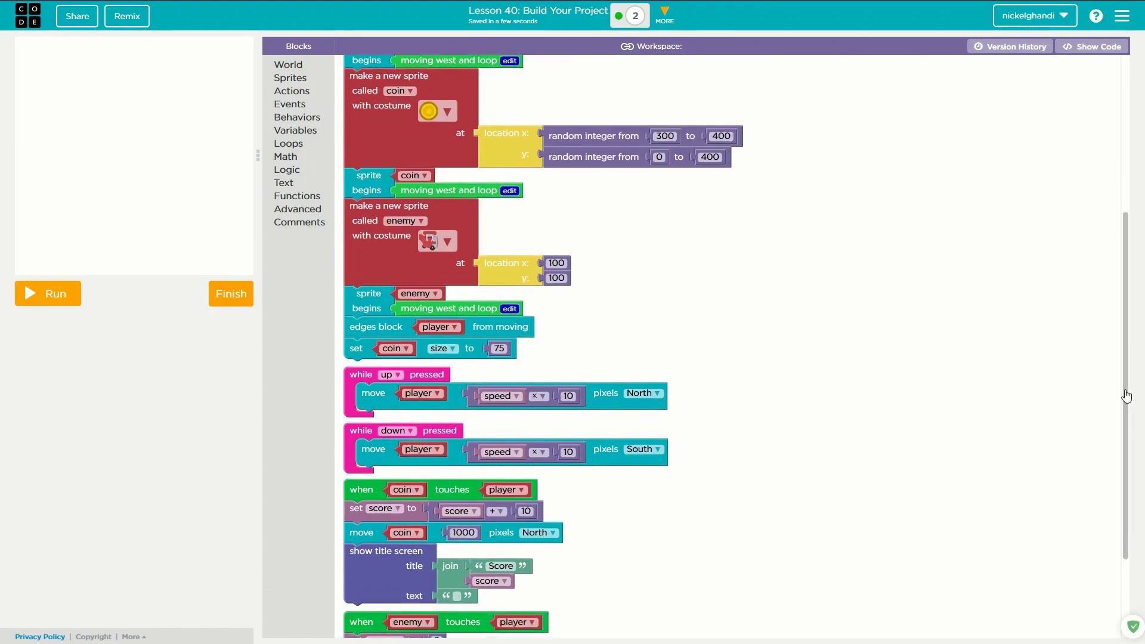
{"action": "scroll", "scroll_direction": "down", "scroll_amount": 3}
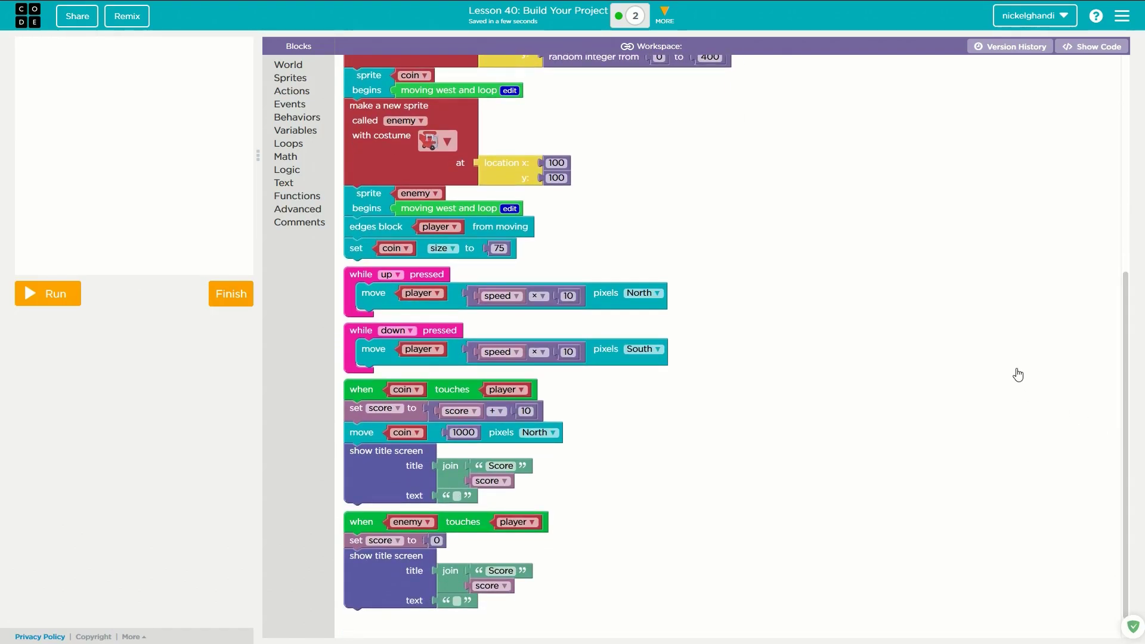
{"action": "mouse_move", "coordinate": [631, 384]}
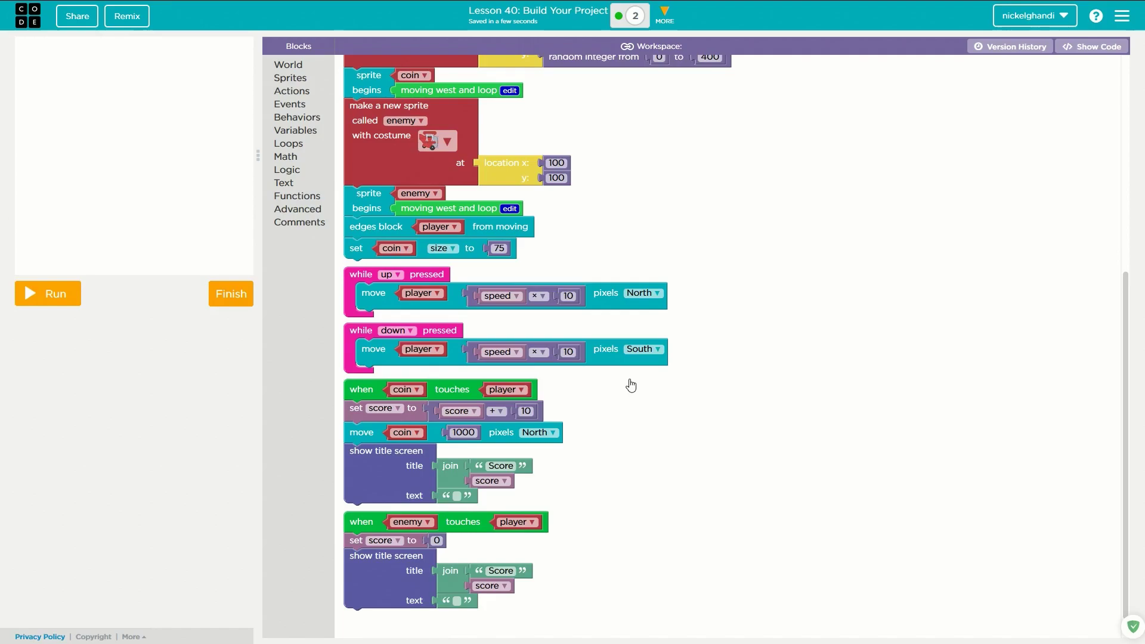
{"action": "mouse_move", "coordinate": [631, 356]}
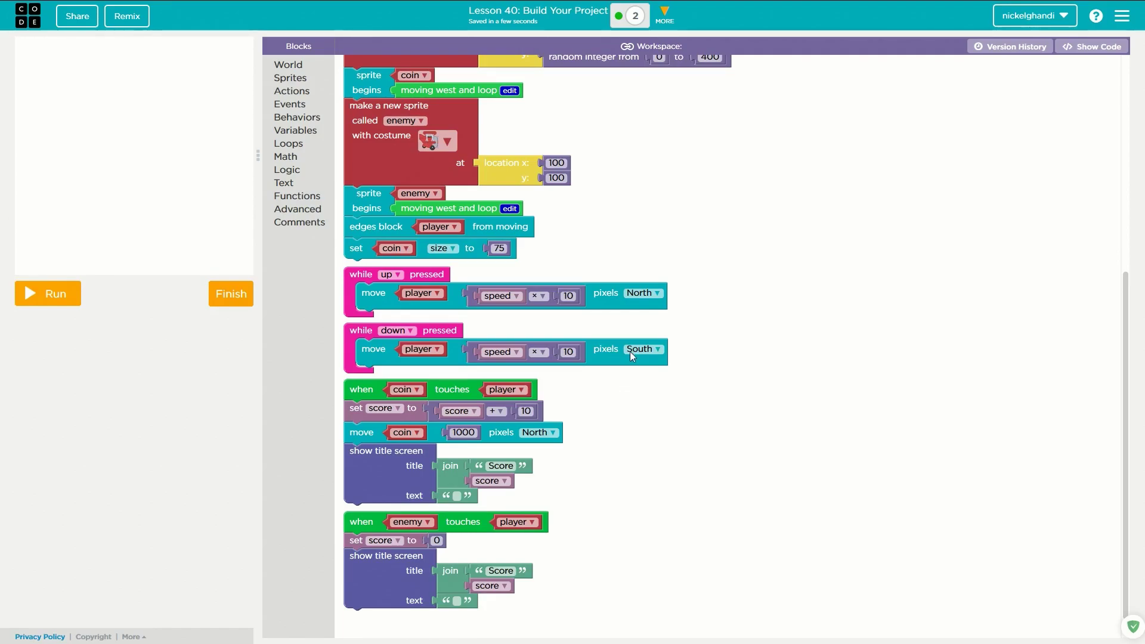
{"action": "mouse_move", "coordinate": [533, 453]}
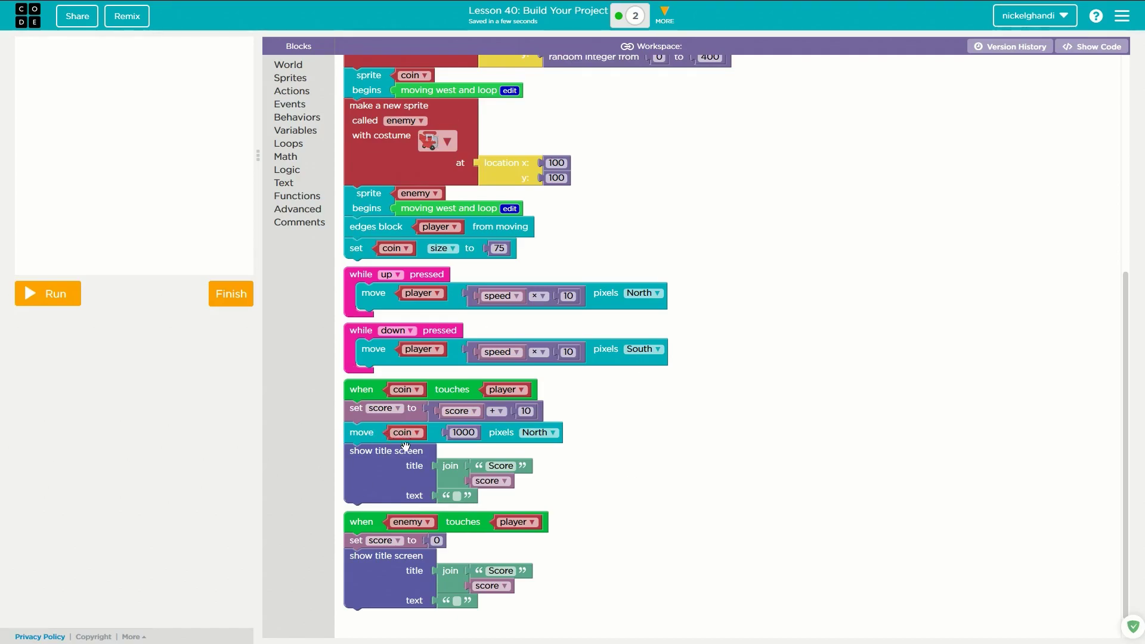
{"action": "mouse_move", "coordinate": [392, 478]}
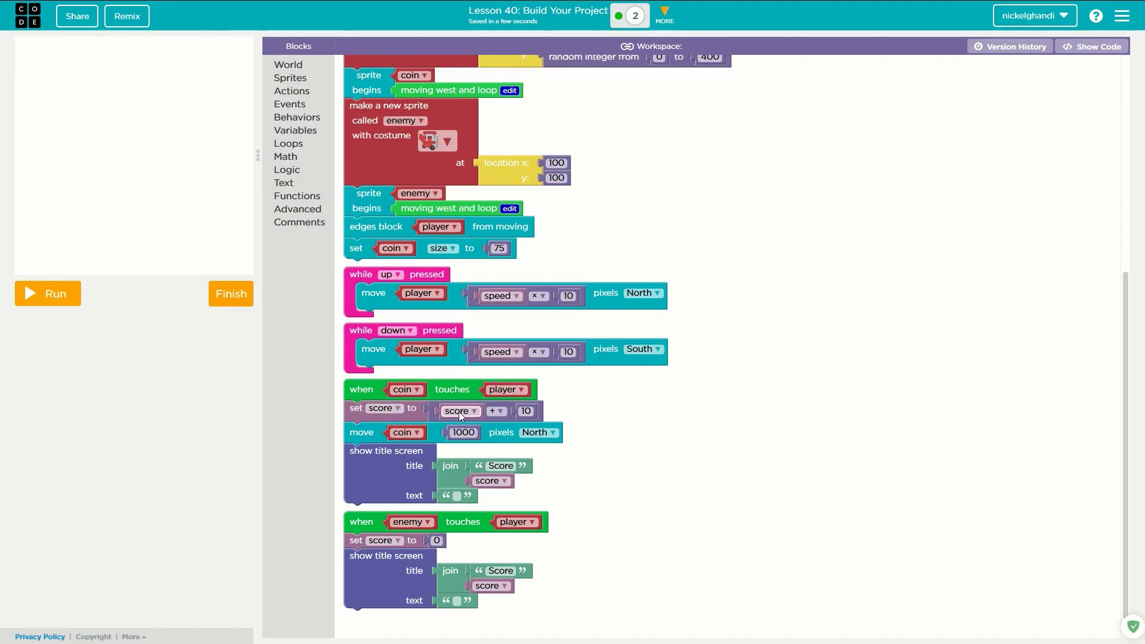
{"action": "left_click", "coordinate": [525, 411]}
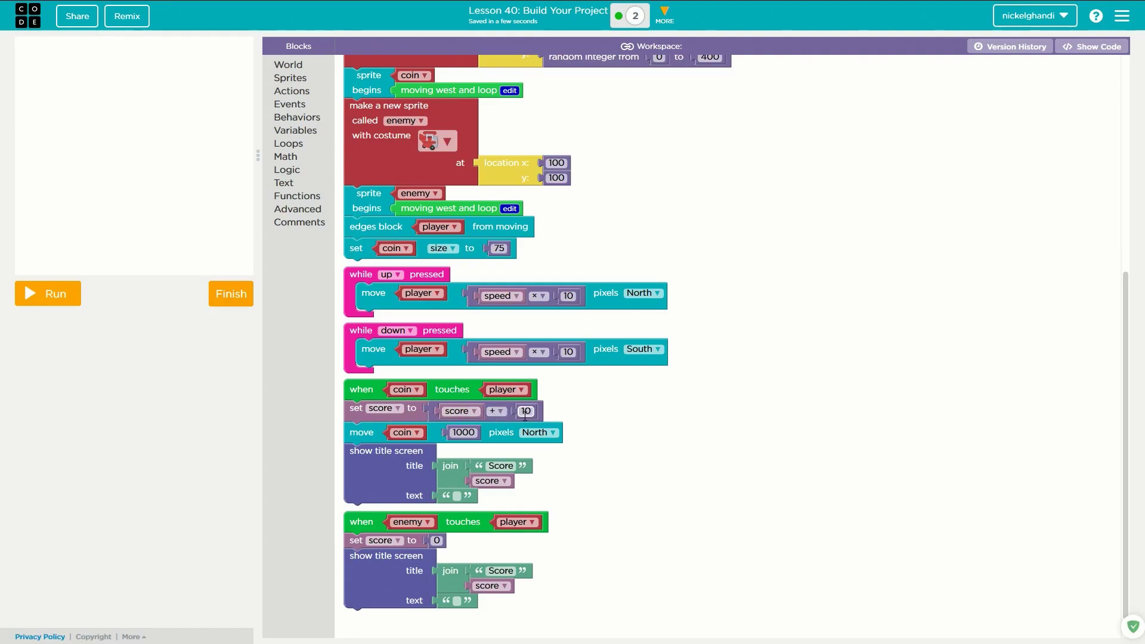
{"action": "left_click", "coordinate": [525, 410]}
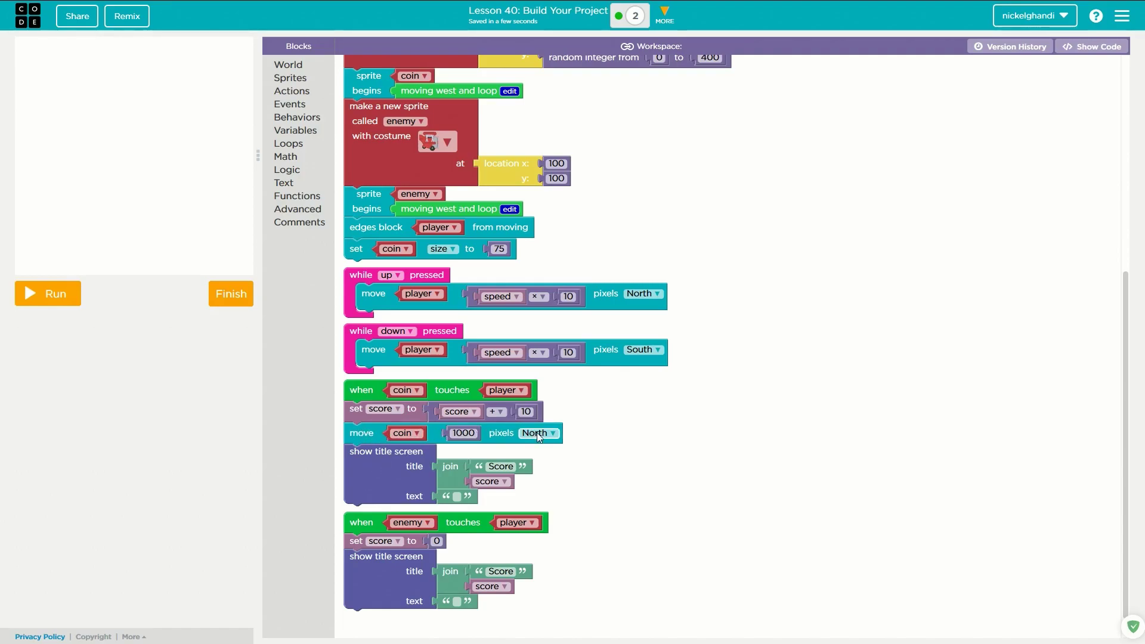
{"action": "mouse_move", "coordinate": [788, 426]}
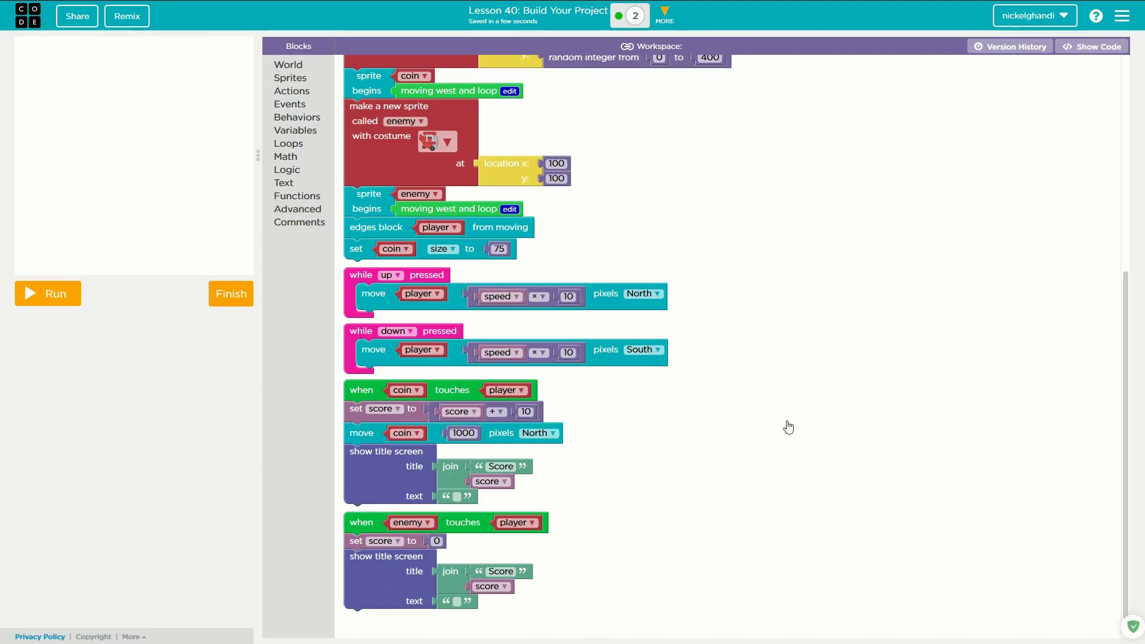
{"action": "mouse_move", "coordinate": [606, 427]}
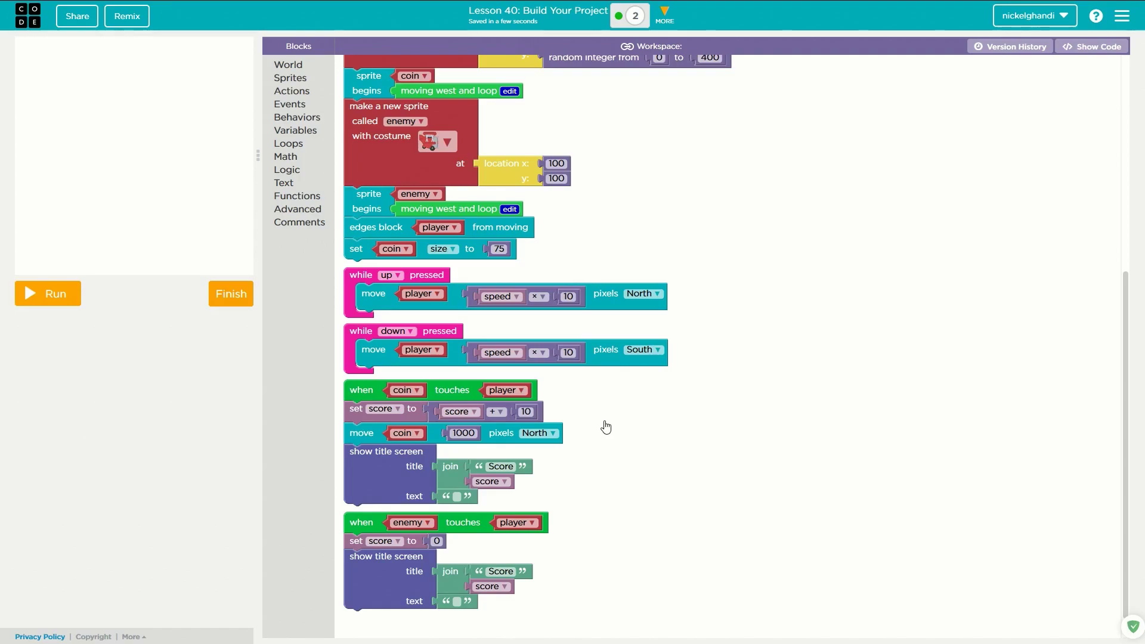
{"action": "mouse_move", "coordinate": [691, 418]}
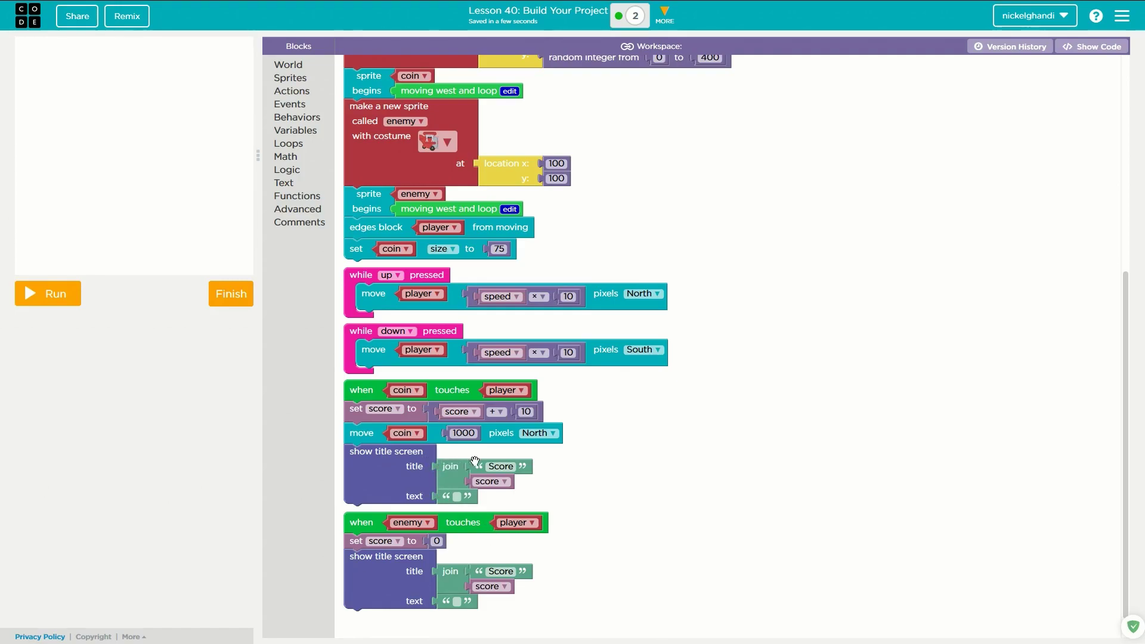
{"action": "left_click", "coordinate": [501, 466]}
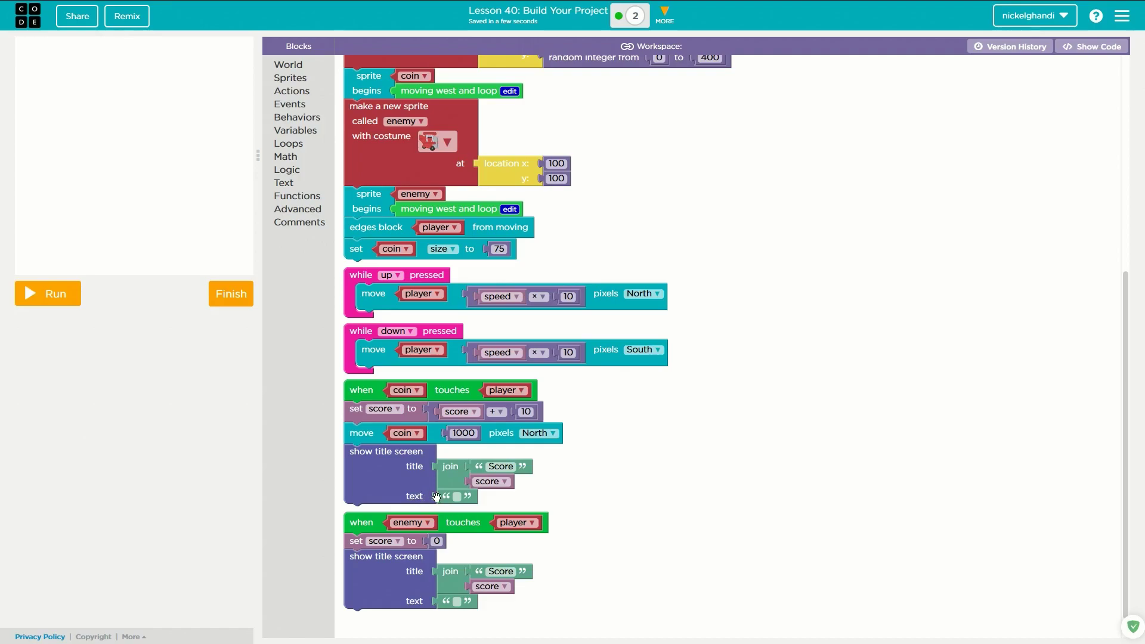
Step: Detach the score title screen block from the 'when enemy touches player' event
{"action": "scroll", "scroll_direction": "down", "scroll_amount": 3}
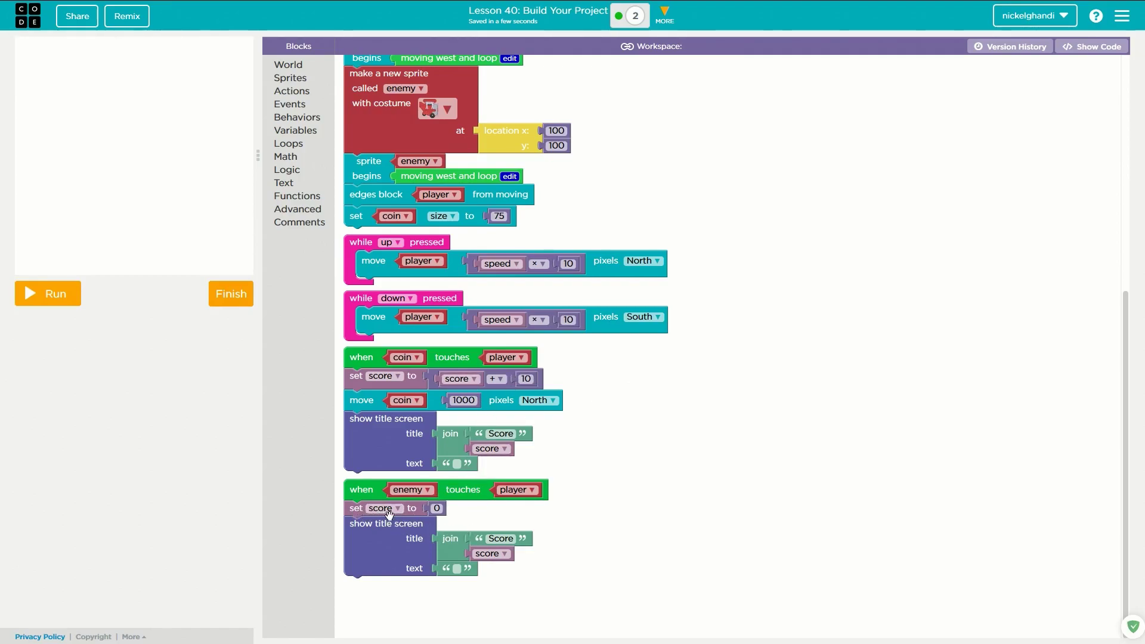
{"action": "mouse_move", "coordinate": [430, 549]}
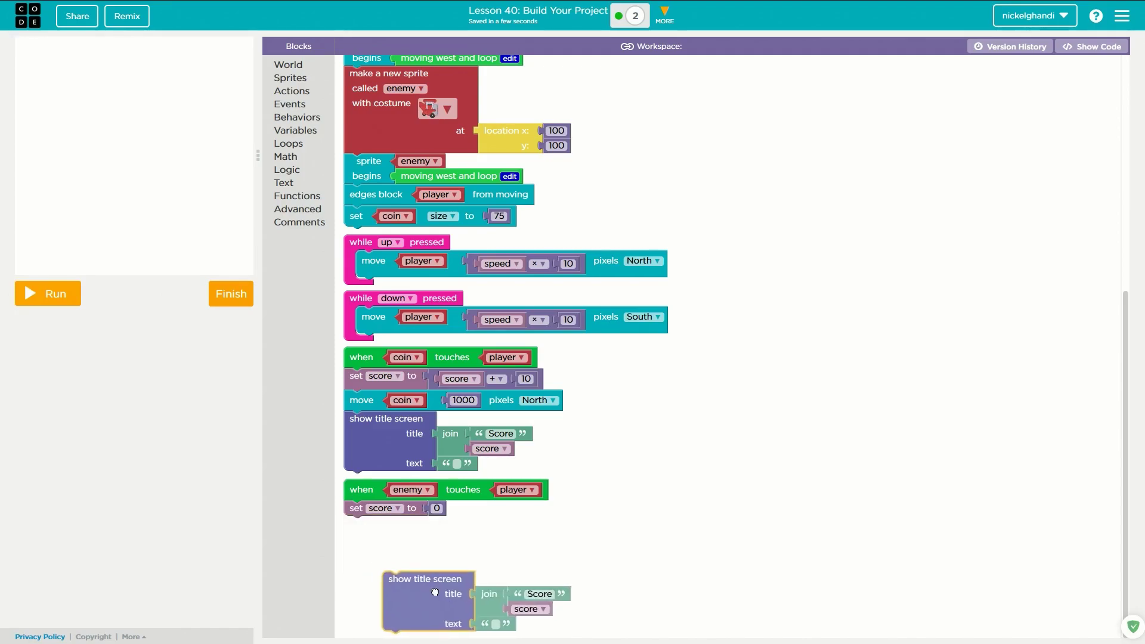
{"action": "left_click_drag", "start_coordinate": [425, 578], "coordinate": [386, 523]}
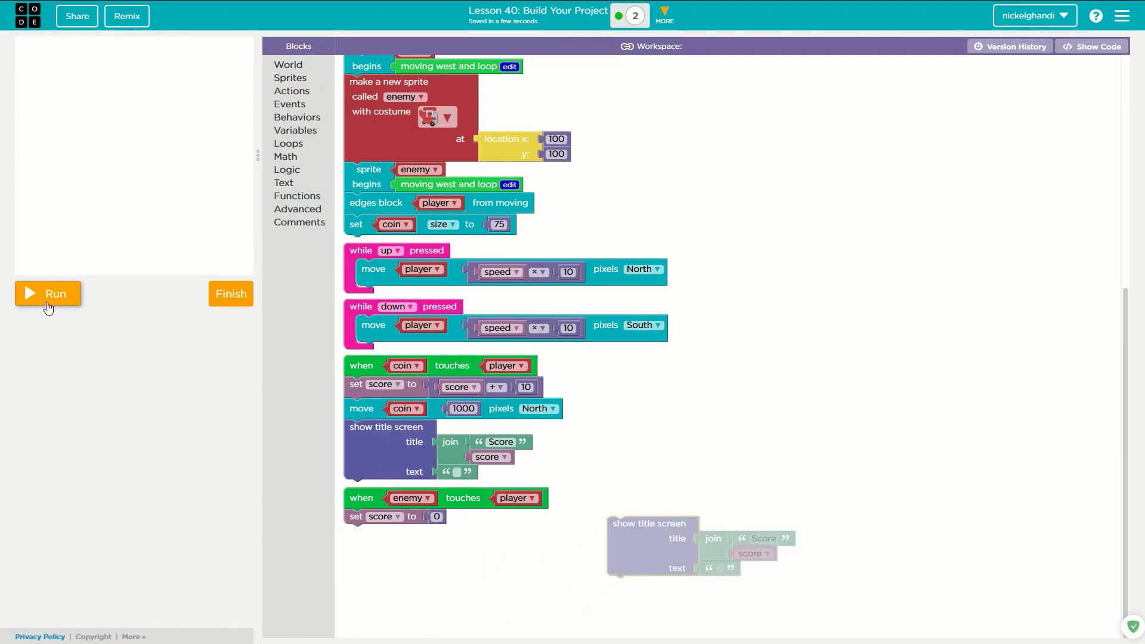
Step: Test-run the game showing Score0, stop it, and start editing the Score title text
{"action": "left_click", "coordinate": [47, 293]}
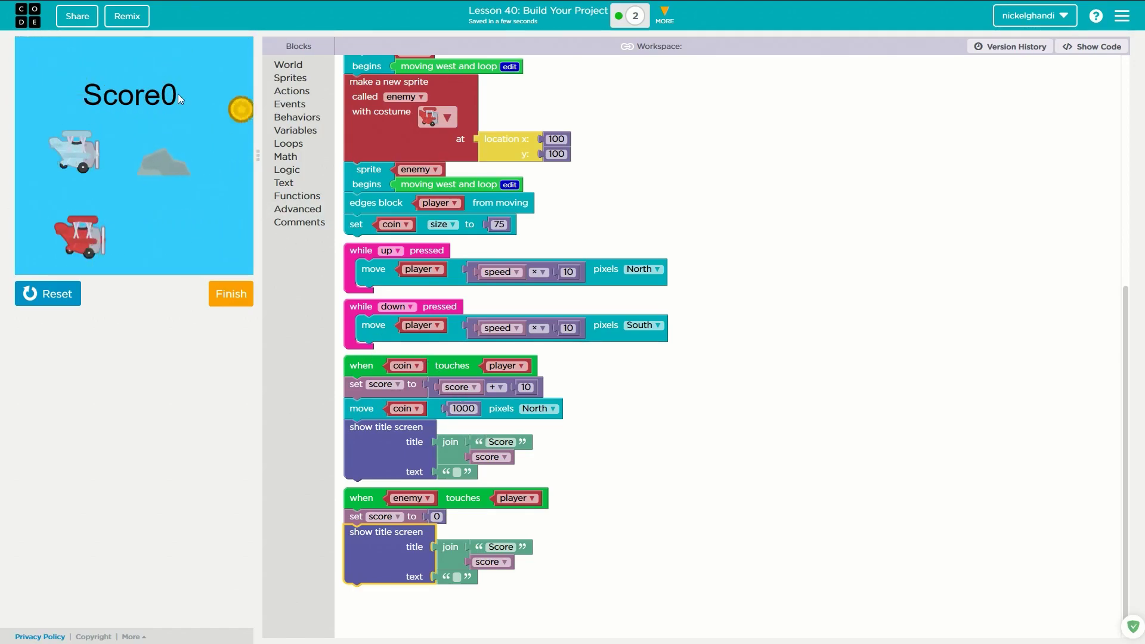
{"action": "left_click", "coordinate": [48, 293]}
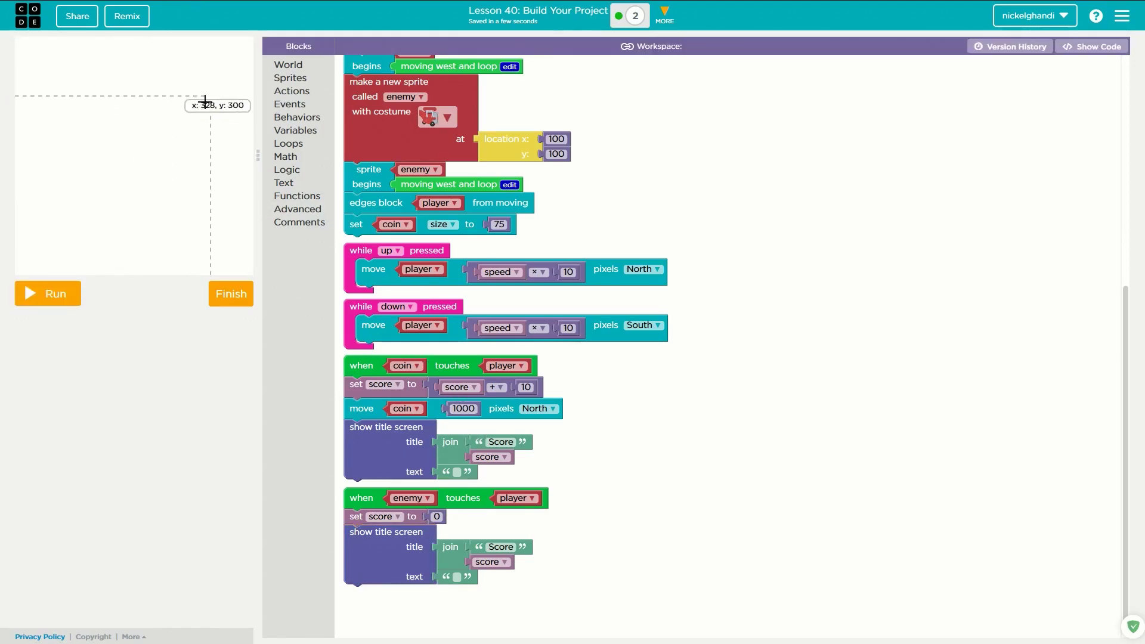
{"action": "left_click", "coordinate": [501, 442]}
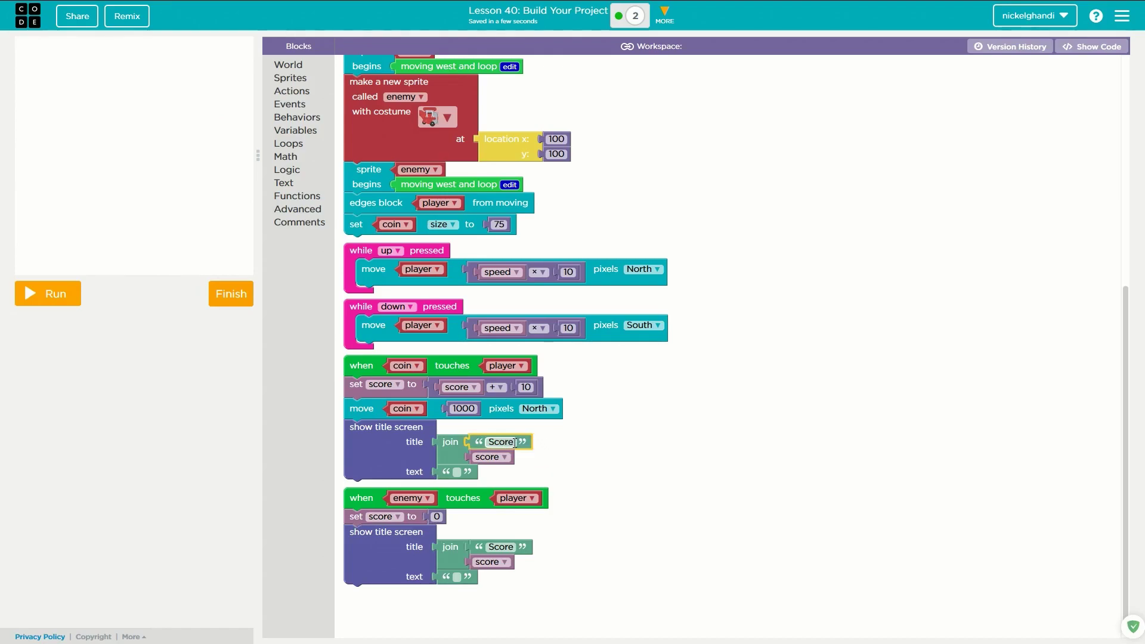
{"action": "left_click", "coordinate": [572, 493]}
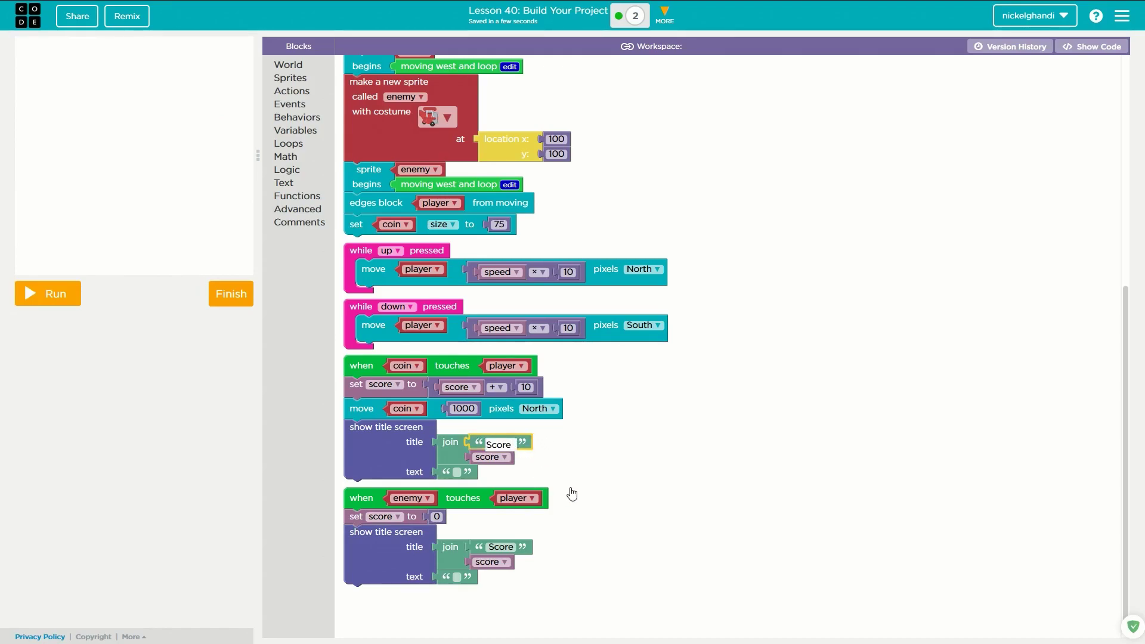
Step: Finish the 'Score ' title edit and run the game to collect a coin
{"action": "left_click", "coordinate": [501, 546]}
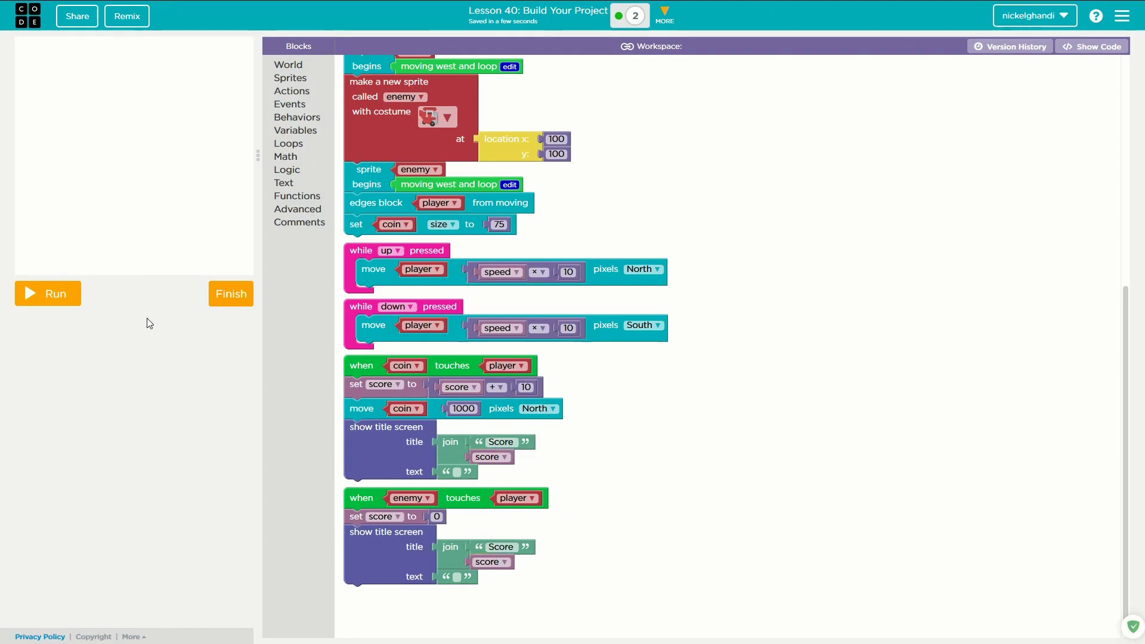
{"action": "left_click", "coordinate": [46, 293]}
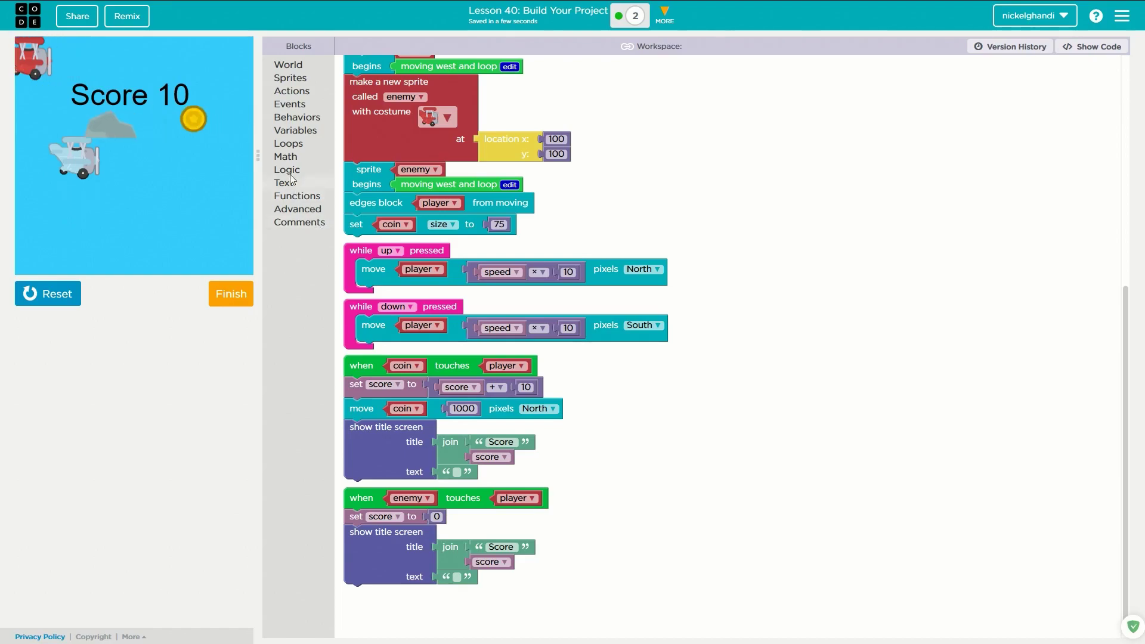
Step: Stop the game run that showed Score 10
{"action": "left_click", "coordinate": [47, 294]}
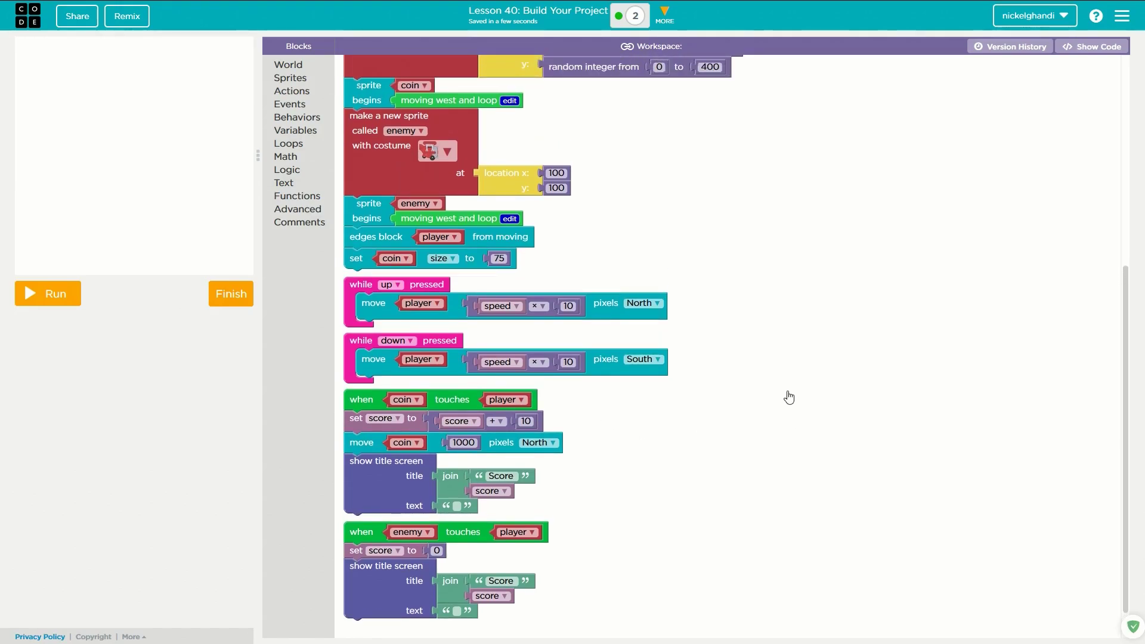
{"action": "mouse_move", "coordinate": [1129, 379]}
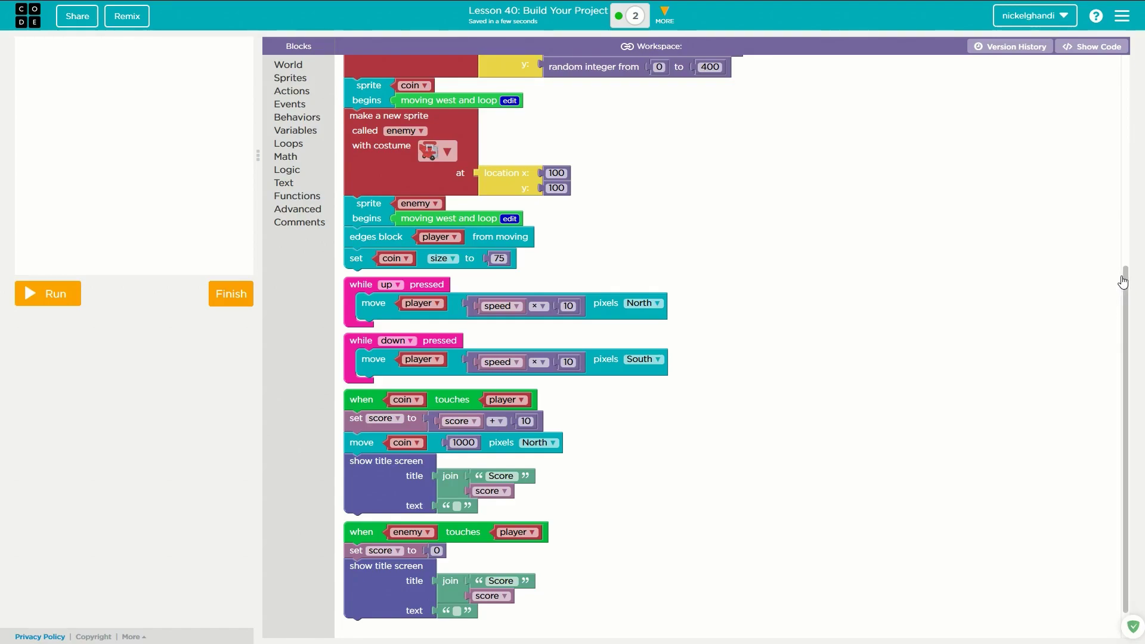
{"action": "scroll", "scroll_direction": "down", "scroll_amount": 3}
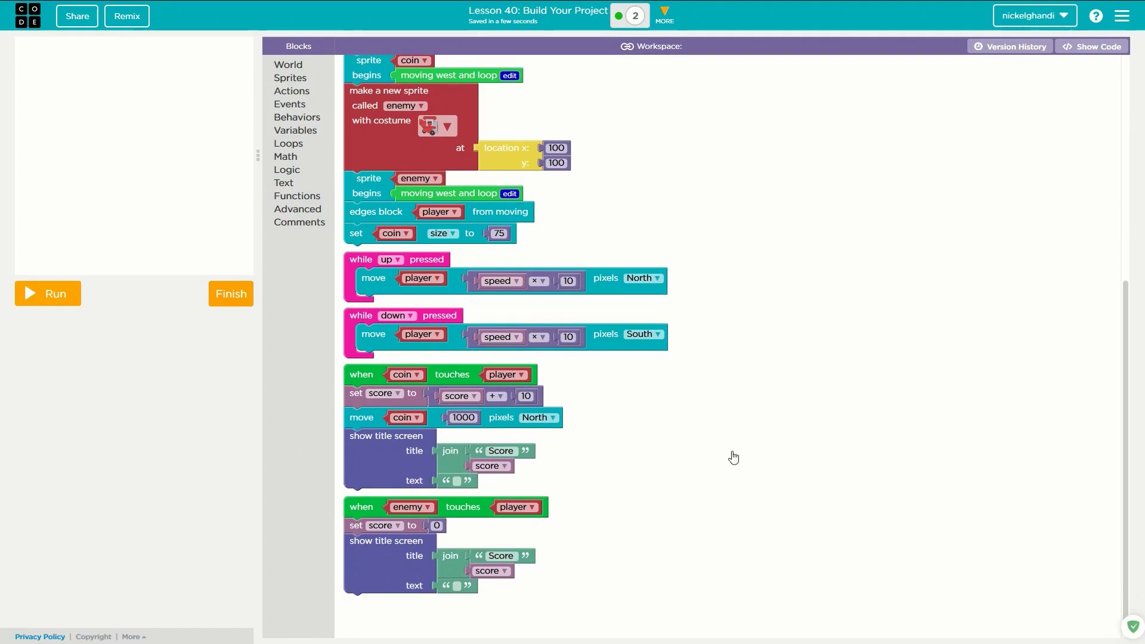
{"action": "mouse_move", "coordinate": [836, 359]}
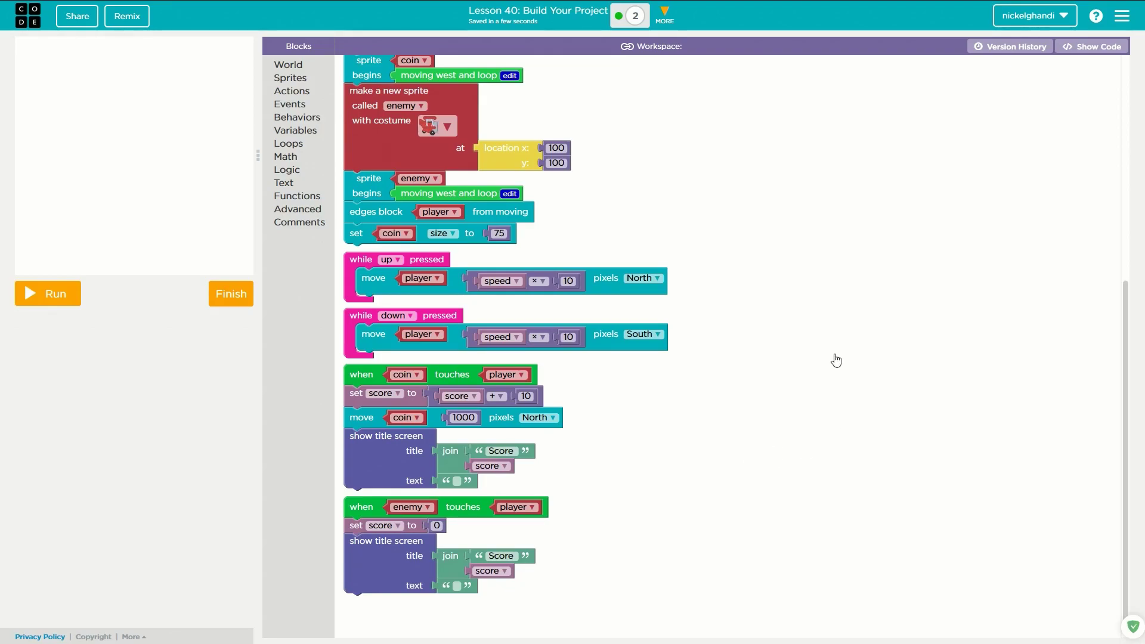
{"action": "mouse_move", "coordinate": [771, 408]}
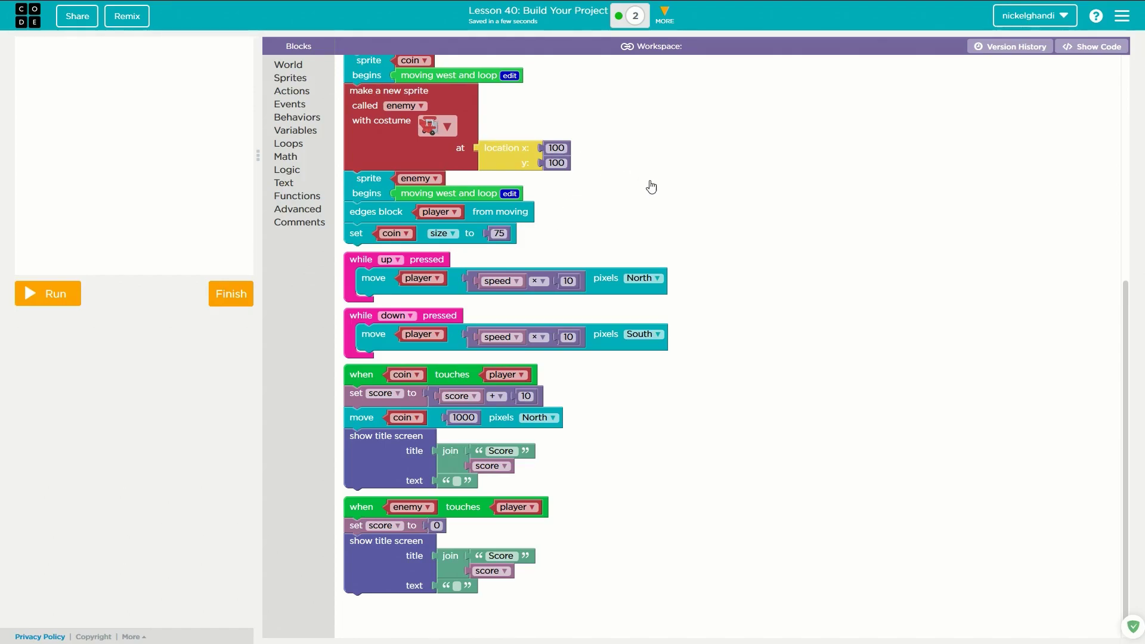
{"action": "mouse_move", "coordinate": [607, 150]}
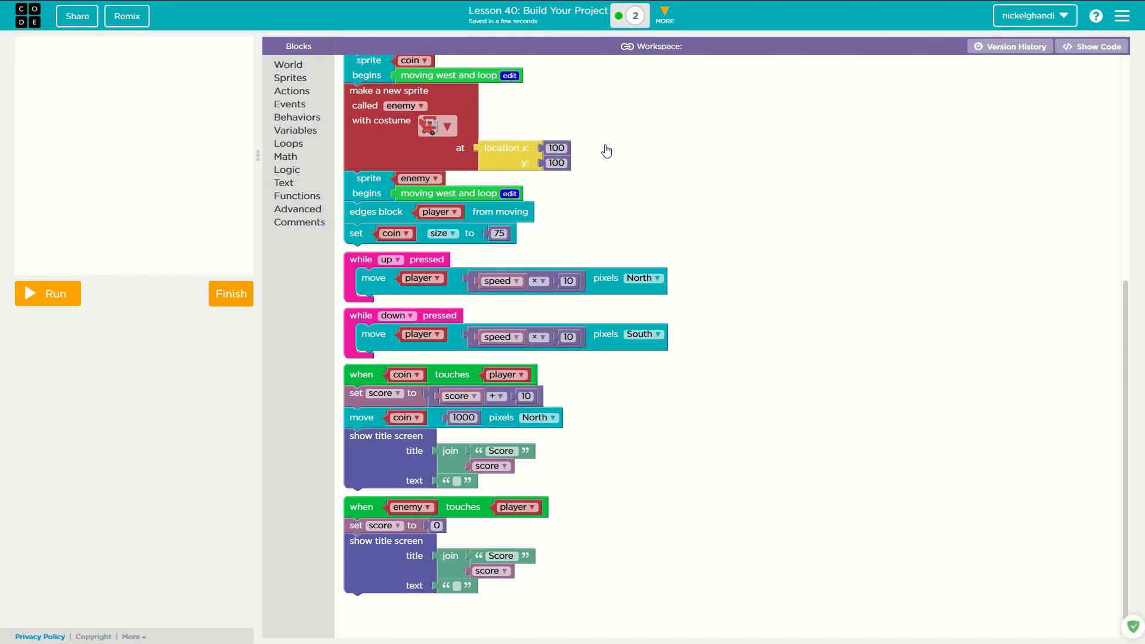
{"action": "mouse_move", "coordinate": [662, 247]}
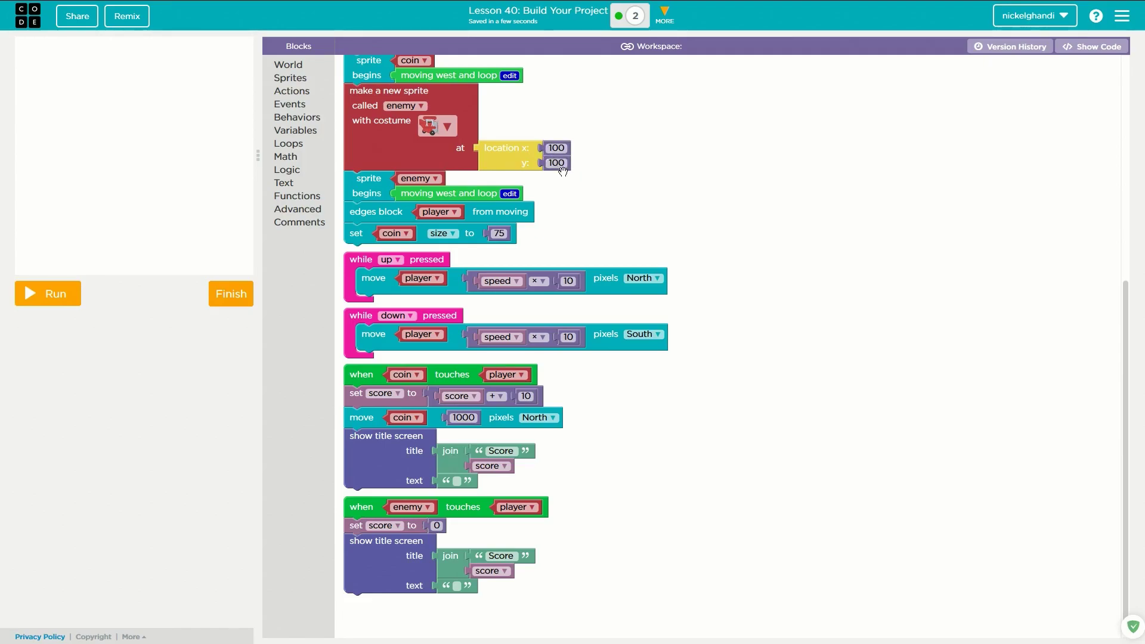
{"action": "left_click", "coordinate": [555, 148]}
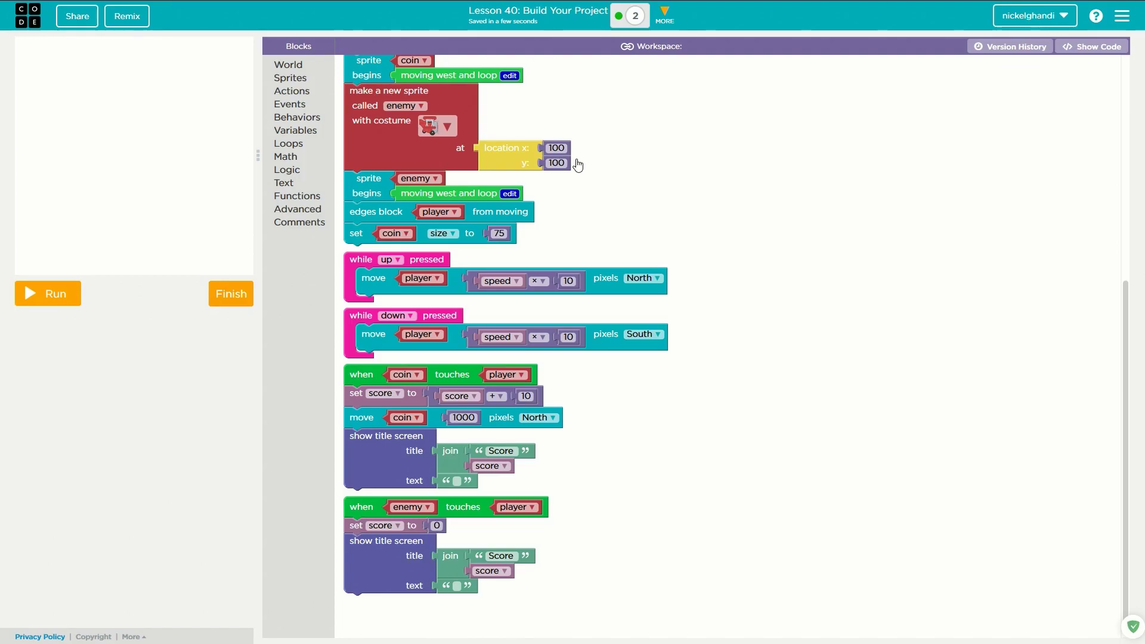
{"action": "mouse_move", "coordinate": [390, 484]}
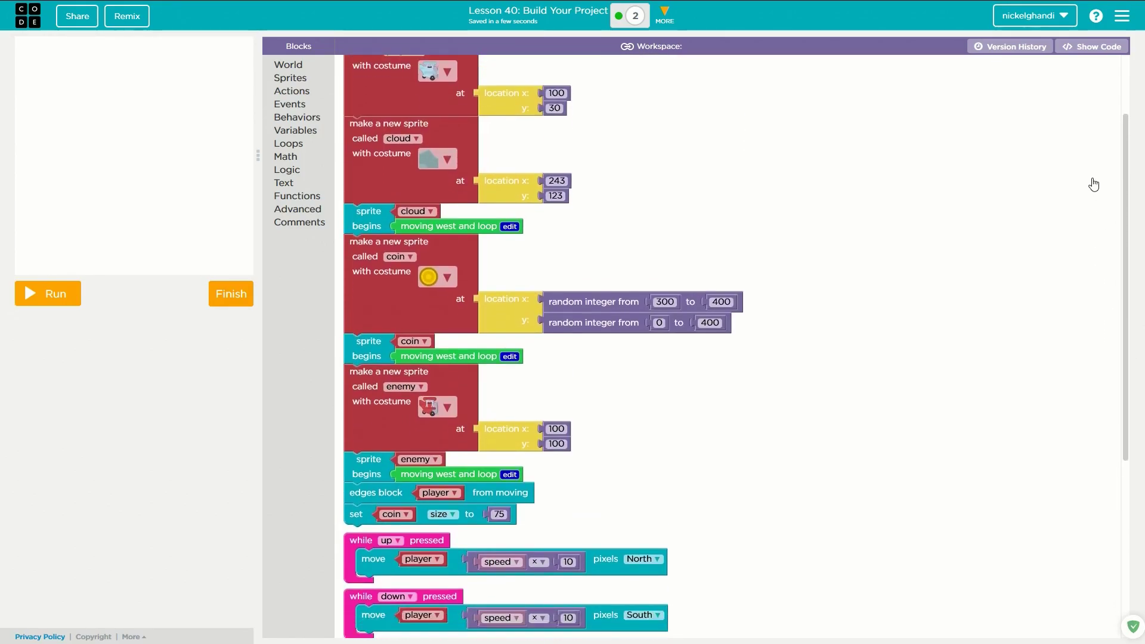
Step: Scroll to the coin's moving west and loop block and open it for editing
{"action": "scroll", "scroll_direction": "down", "scroll_amount": 3}
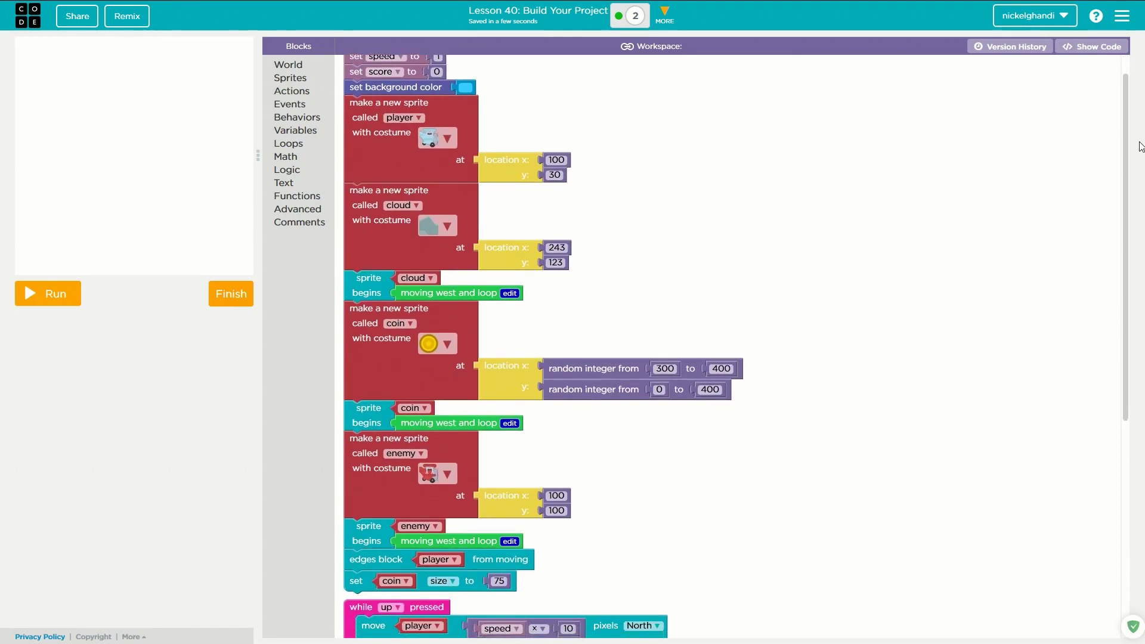
{"action": "scroll", "scroll_direction": "down", "scroll_amount": 3}
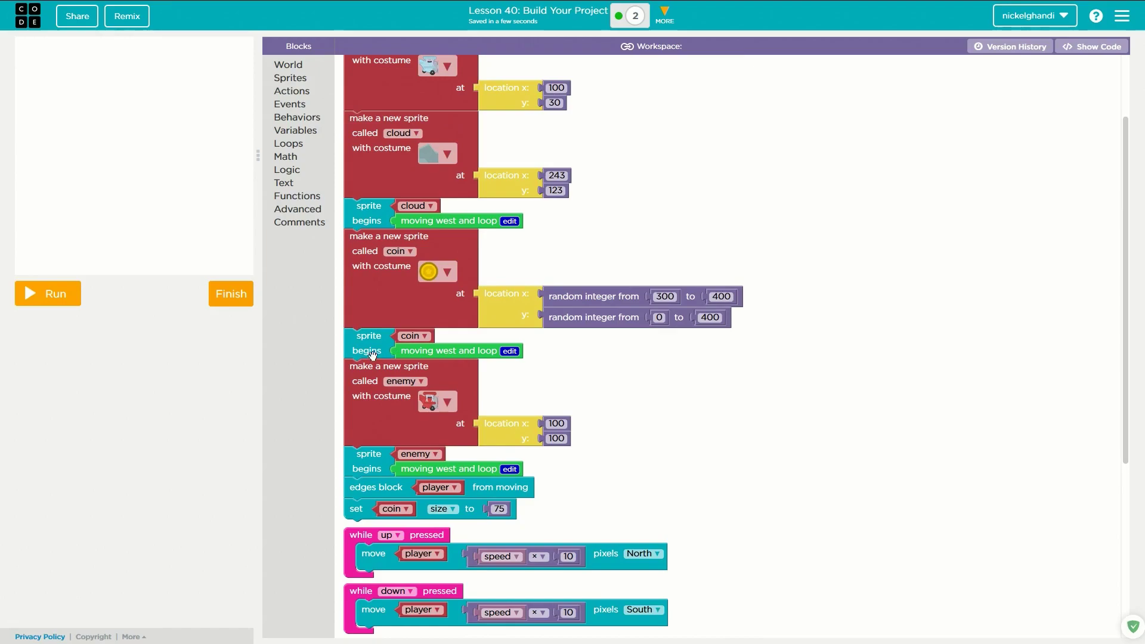
{"action": "left_click", "coordinate": [510, 350]}
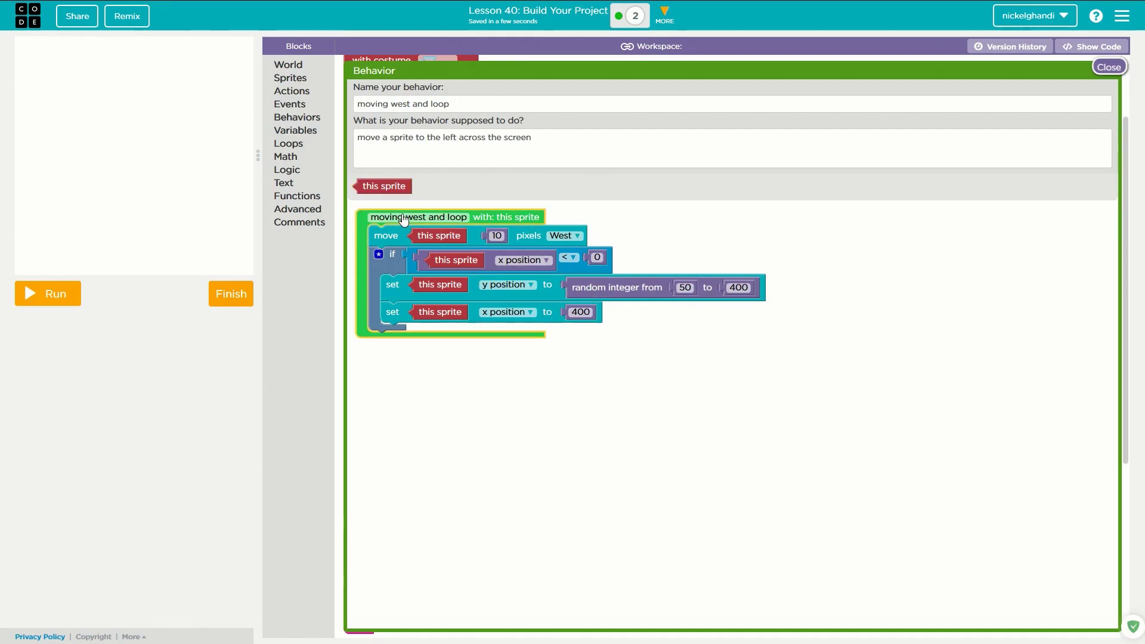
{"action": "mouse_move", "coordinate": [444, 117]}
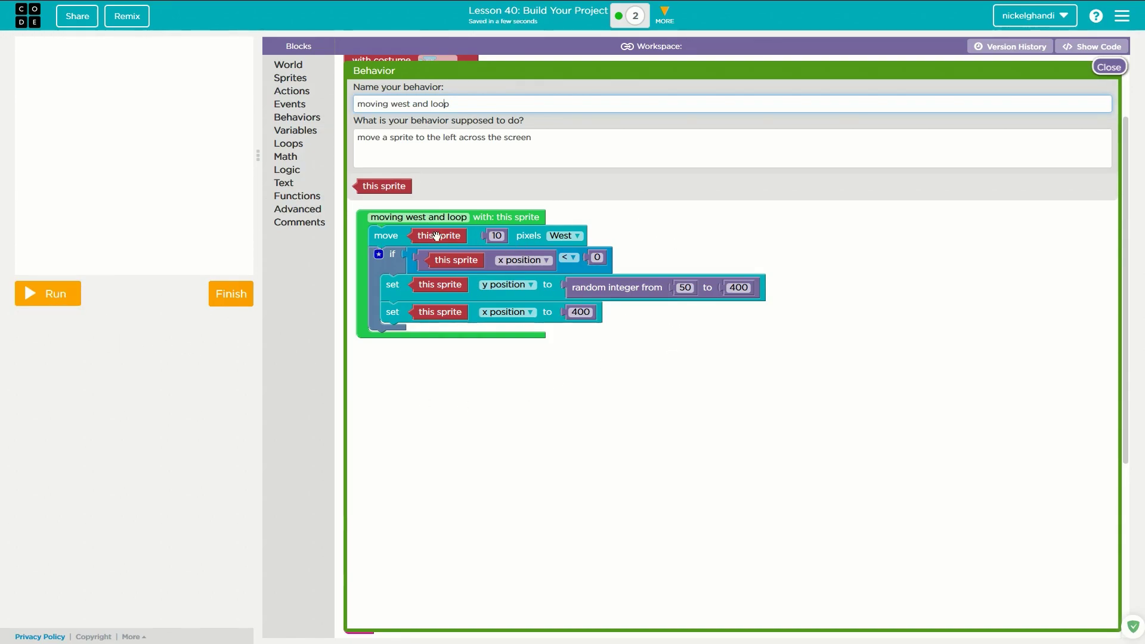
Step: Close the moving west and loop behavior editor without changes
{"action": "left_click", "coordinate": [1108, 66]}
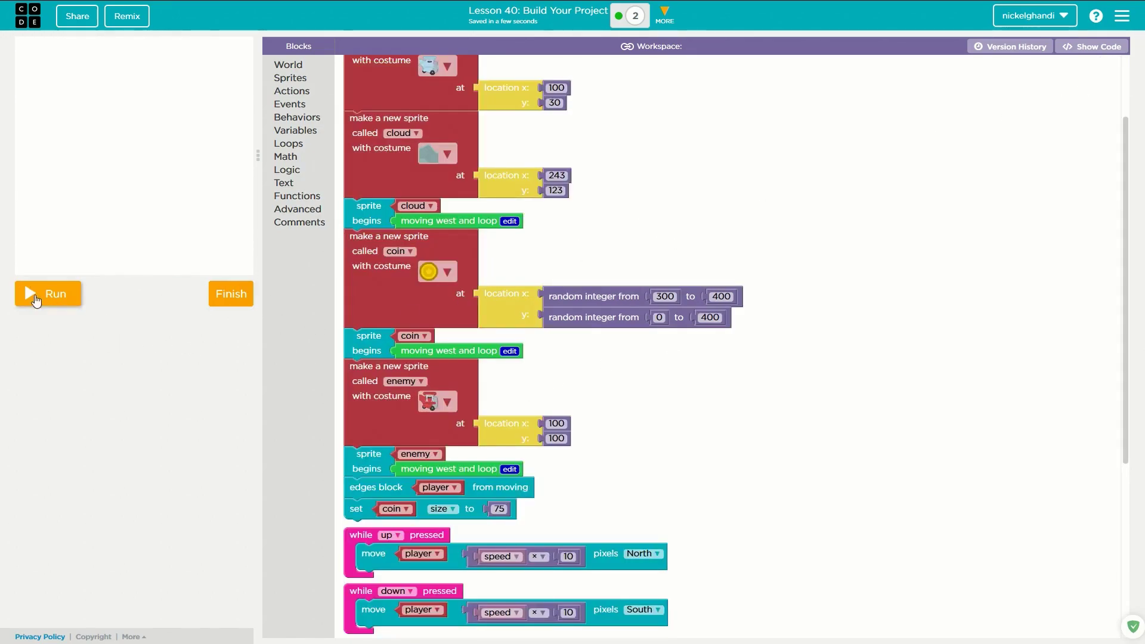
{"action": "left_click", "coordinate": [46, 293]}
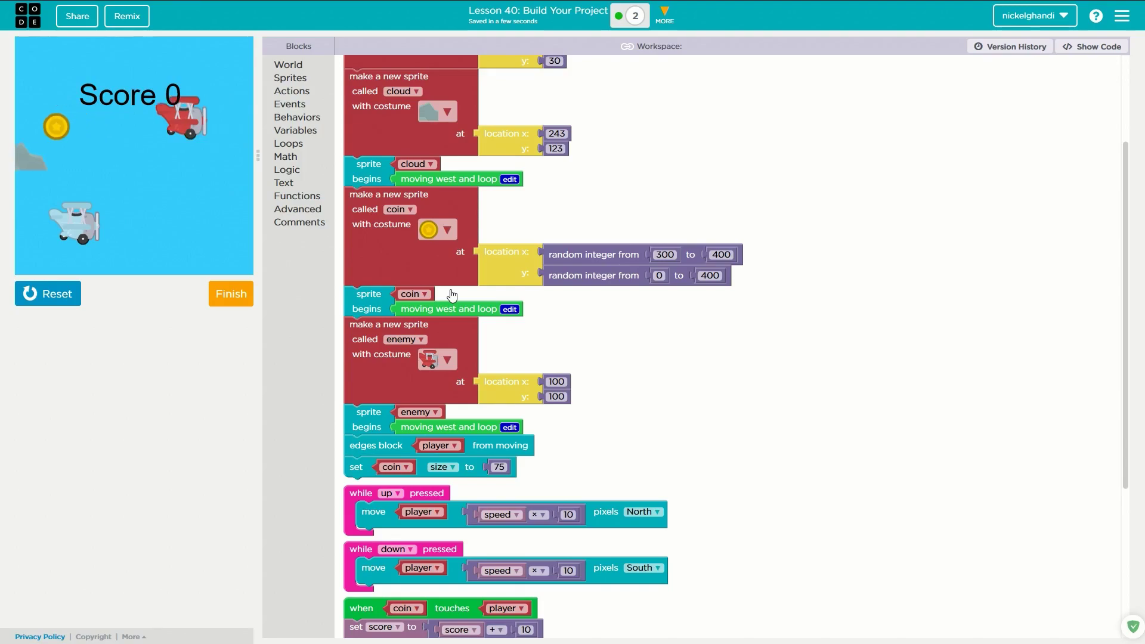
{"action": "left_click", "coordinate": [48, 293]}
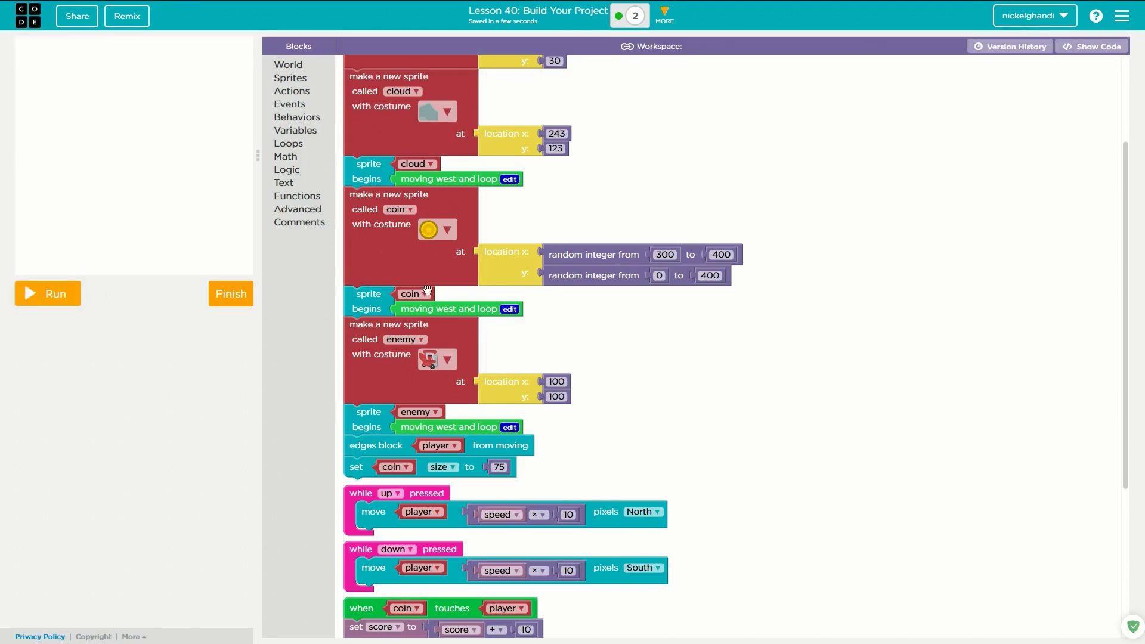
{"action": "mouse_move", "coordinate": [1128, 261]}
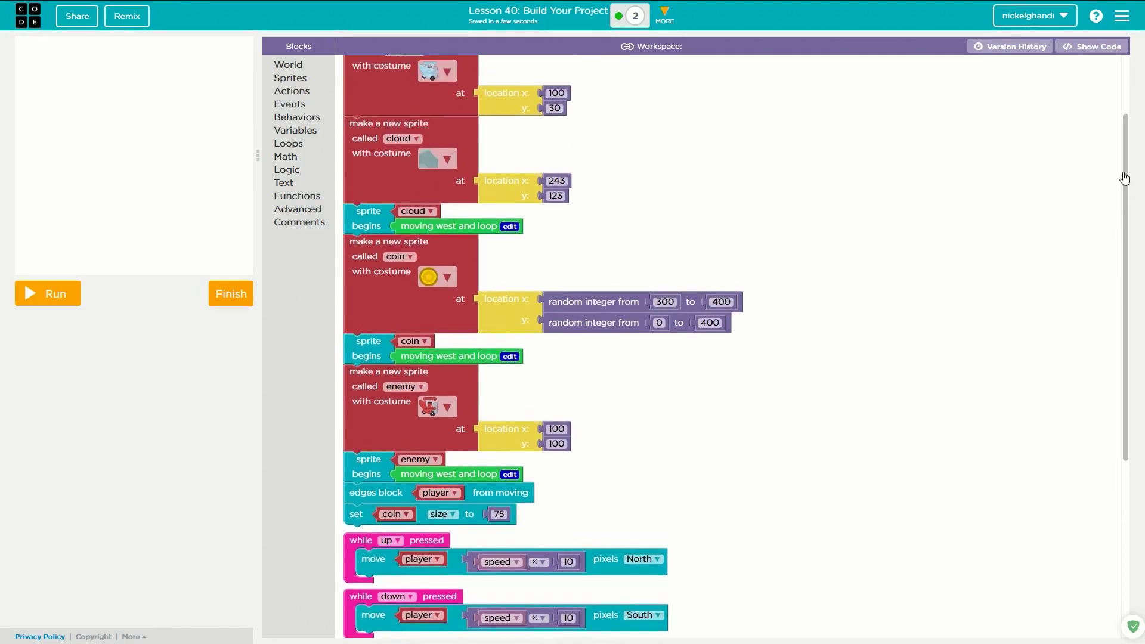
{"action": "scroll", "scroll_direction": "down", "scroll_amount": 3}
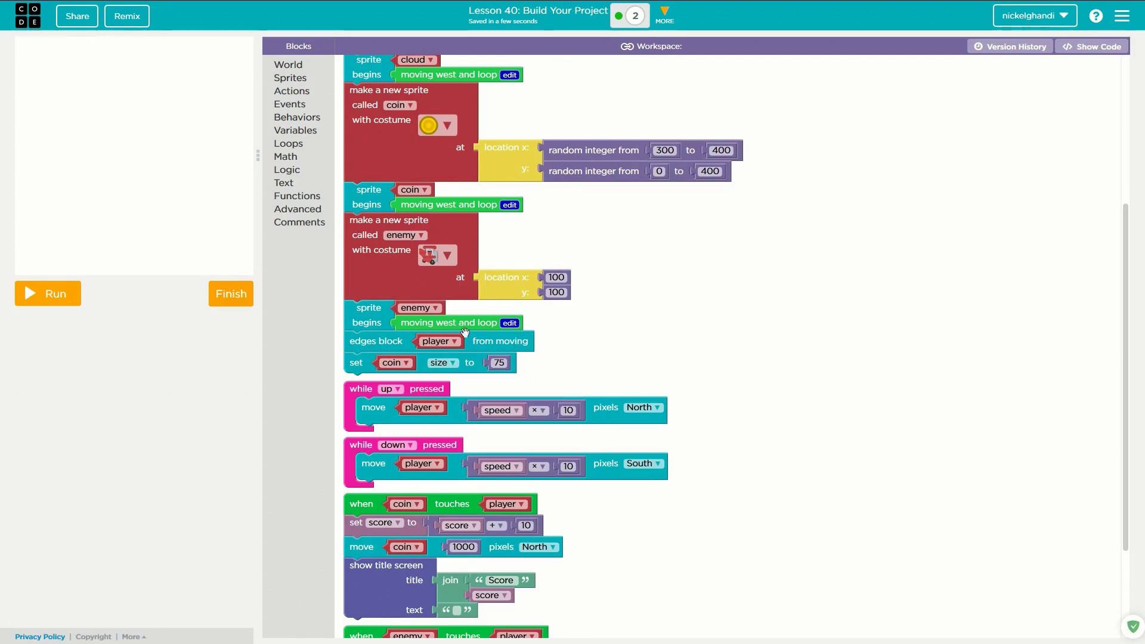
{"action": "mouse_move", "coordinate": [430, 295]}
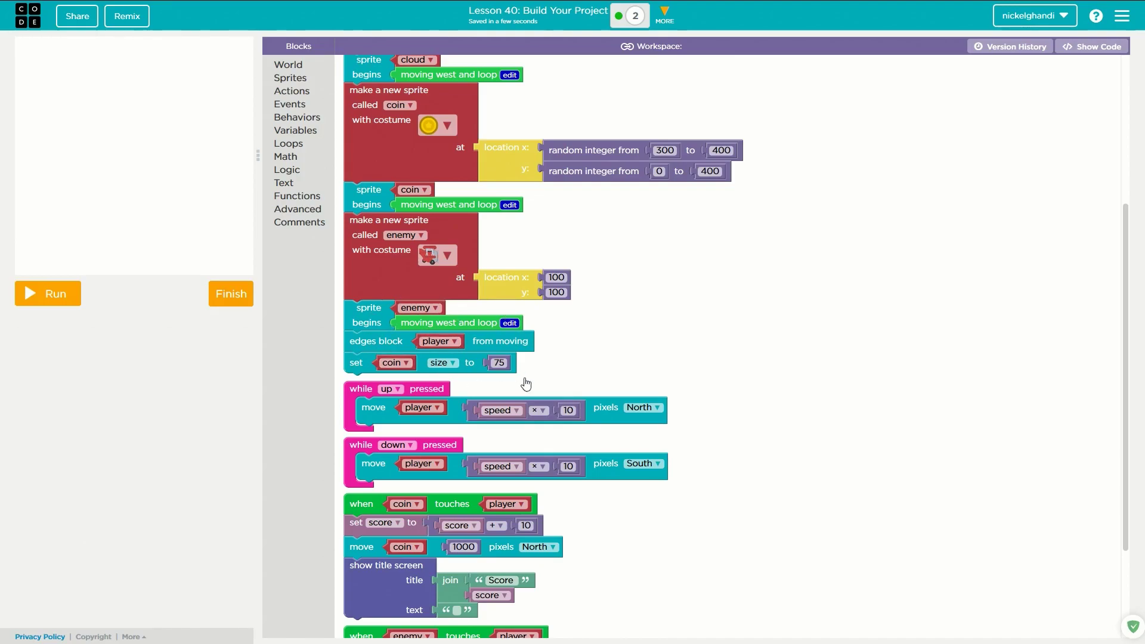
{"action": "mouse_move", "coordinate": [488, 280]}
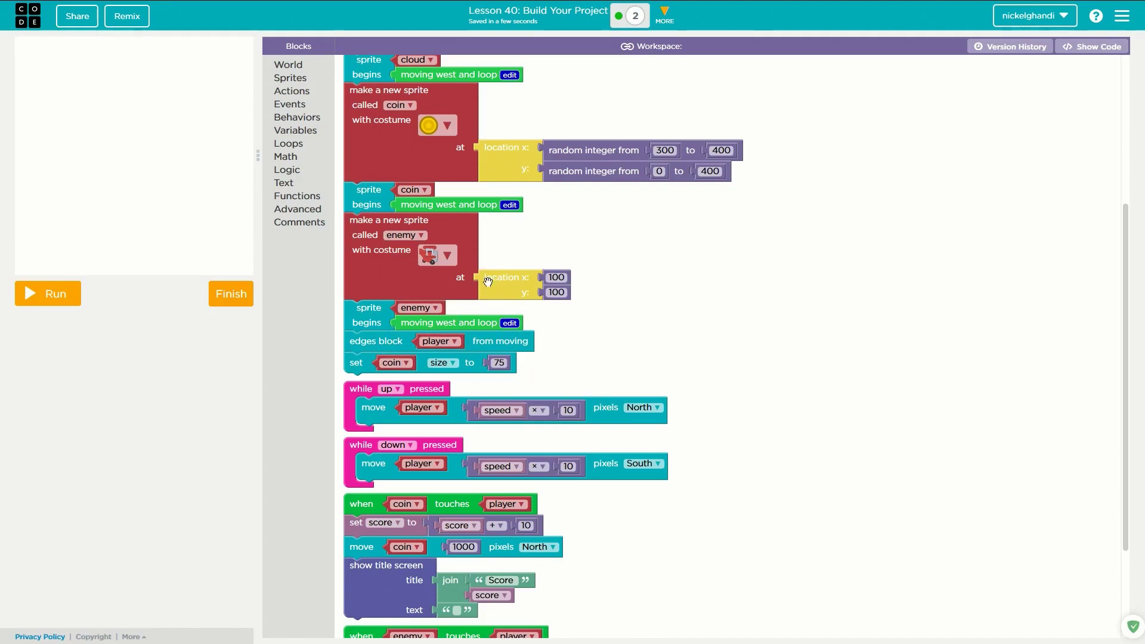
{"action": "scroll", "scroll_direction": "down", "scroll_amount": 3}
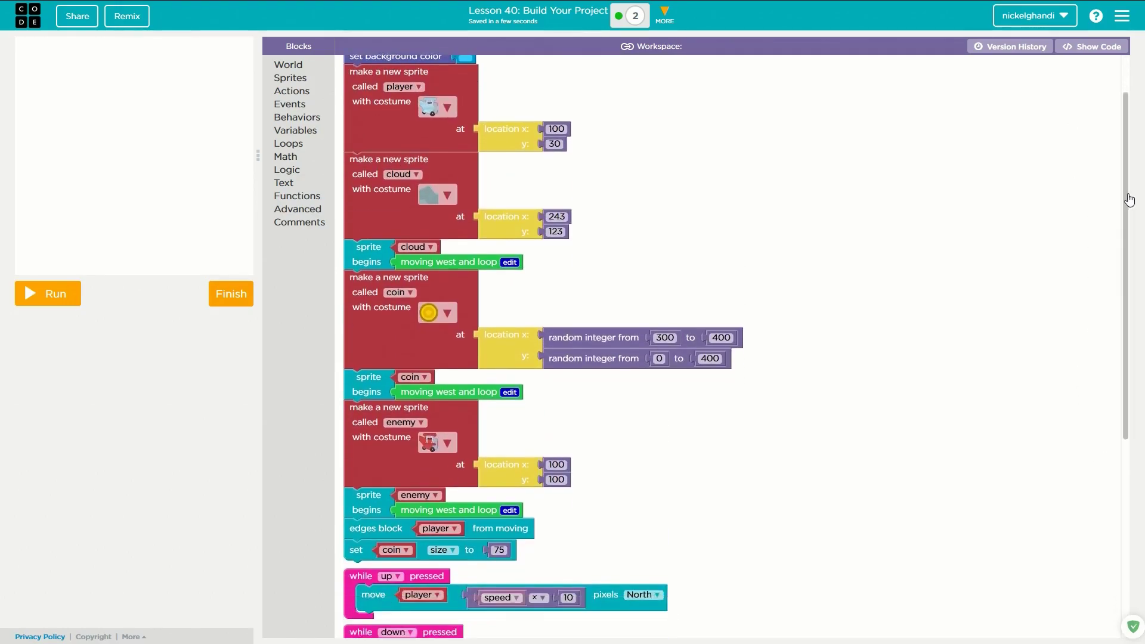
{"action": "scroll", "scroll_direction": "down", "scroll_amount": 3}
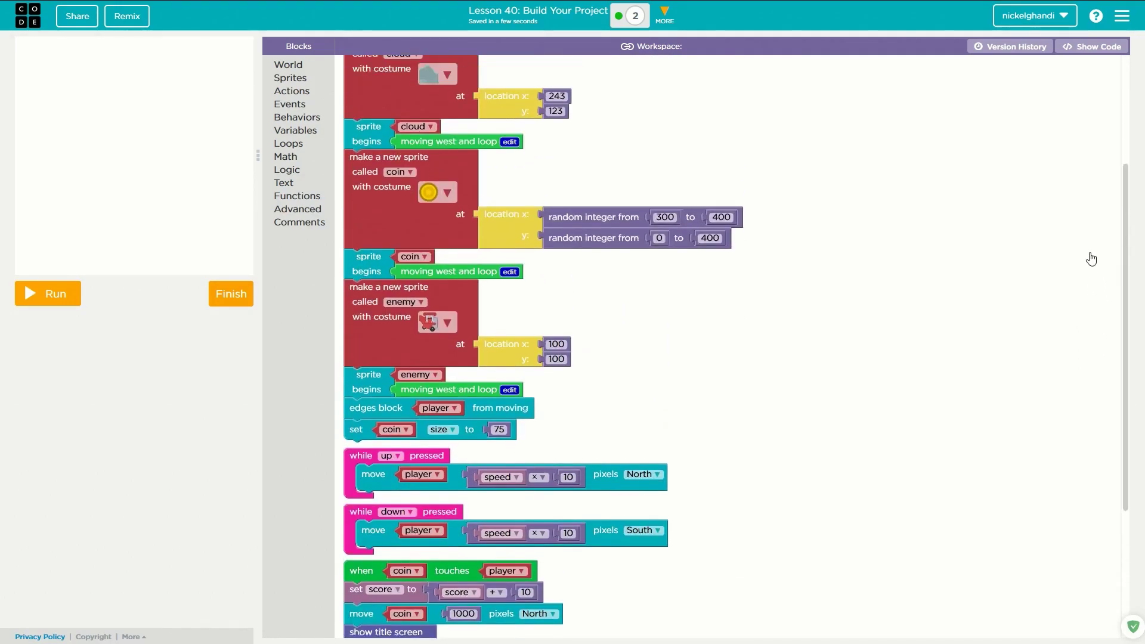
{"action": "scroll", "scroll_direction": "down", "scroll_amount": 3}
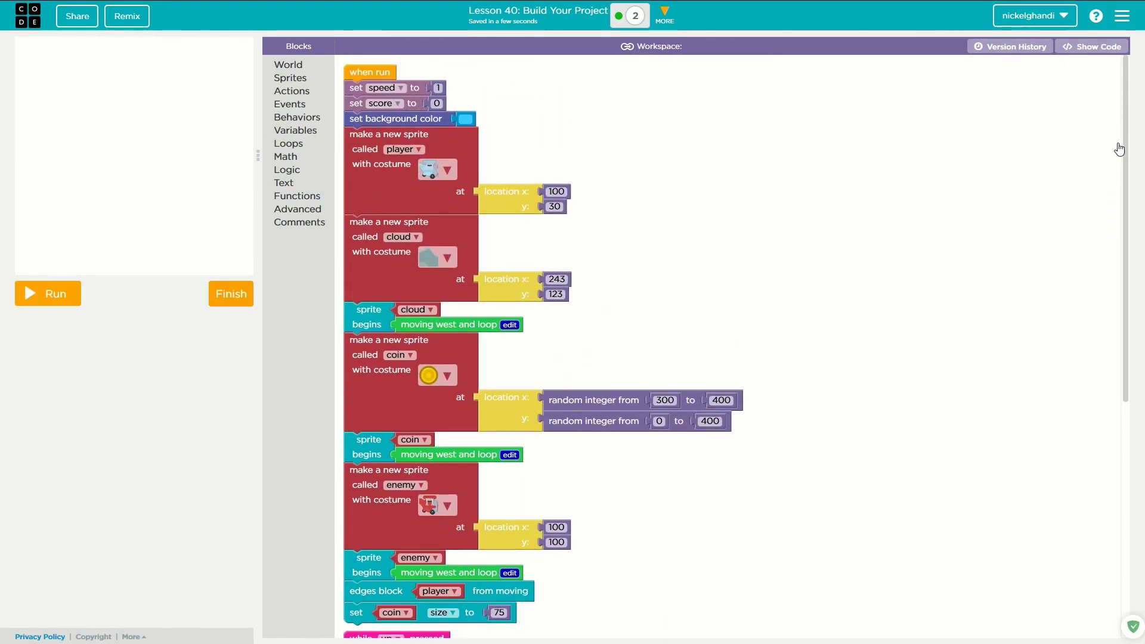
{"action": "scroll", "scroll_direction": "down", "scroll_amount": 3}
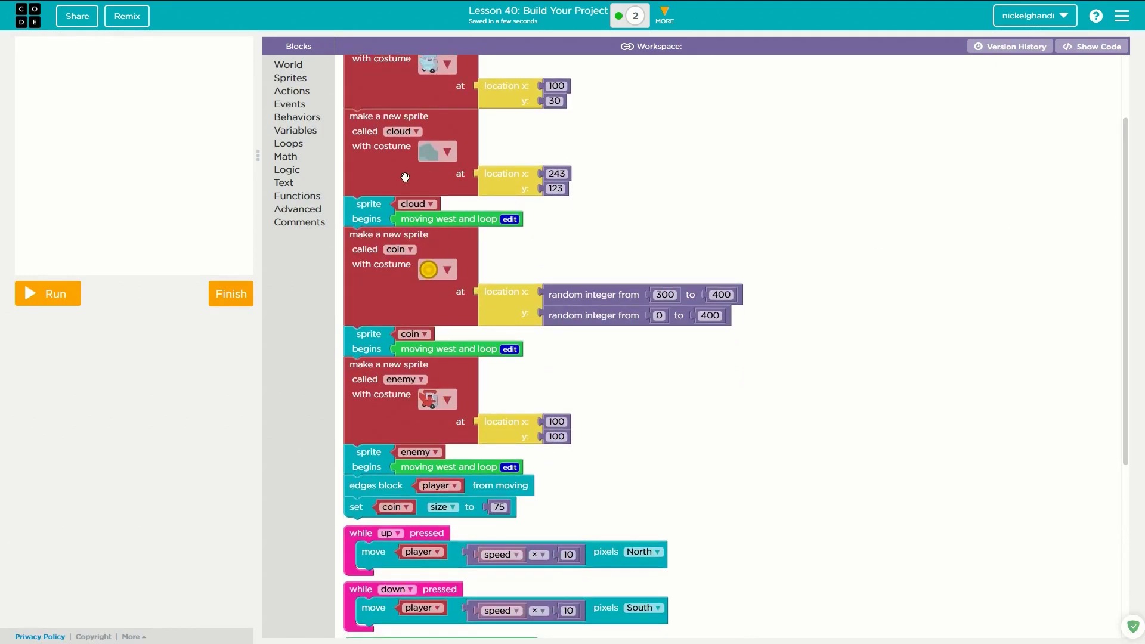
{"action": "mouse_move", "coordinate": [696, 430]}
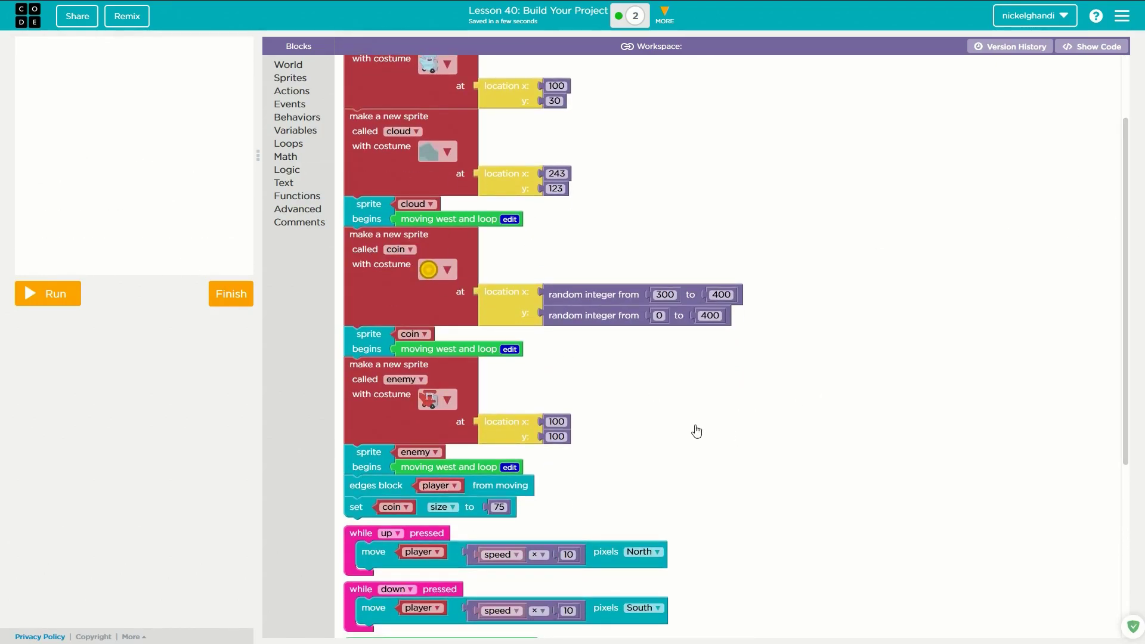
{"action": "mouse_move", "coordinate": [895, 518]}
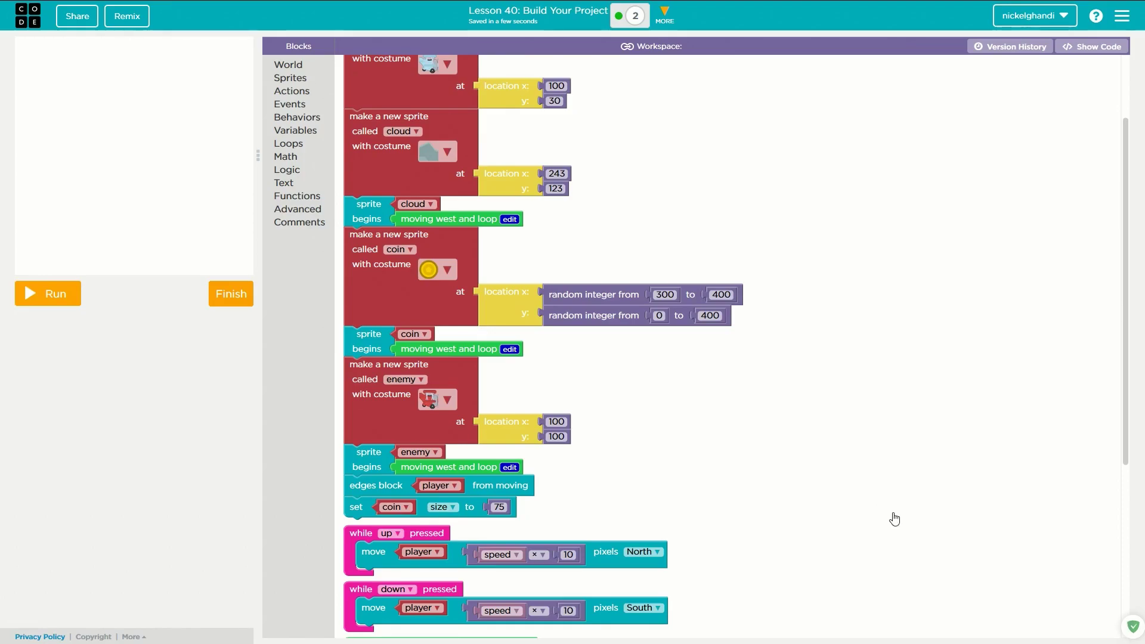
{"action": "mouse_move", "coordinate": [494, 266]}
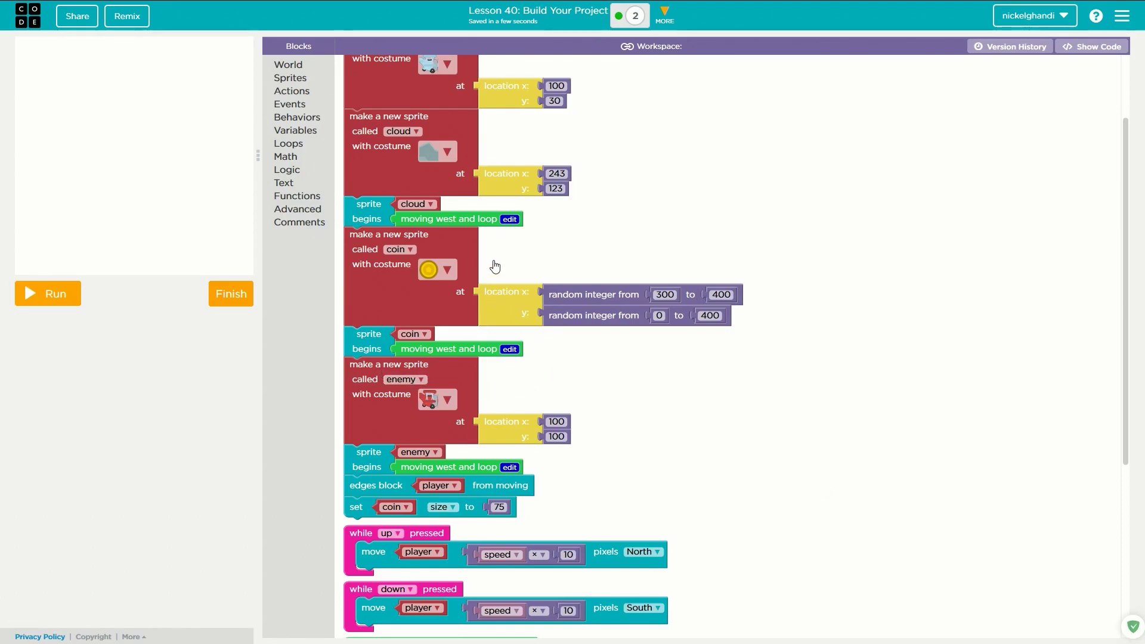